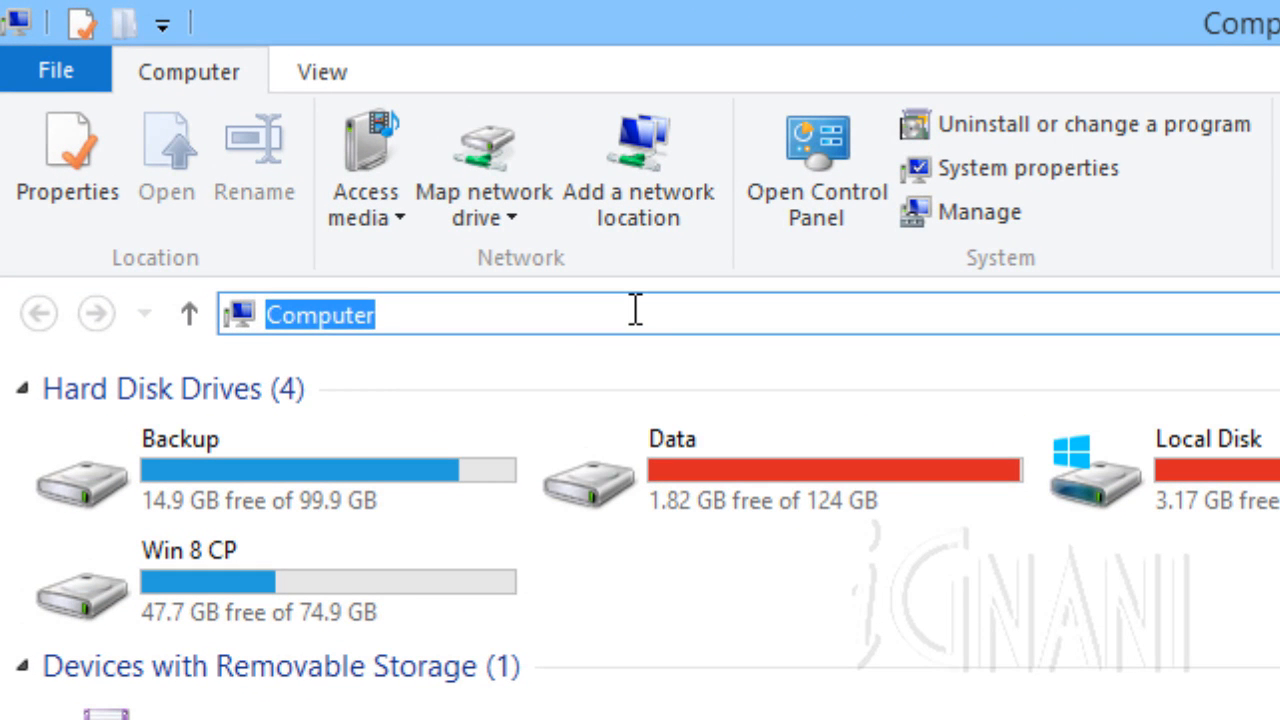
Navigate to the user's Startup folder via c:\users in the address bar
type("c:\\users\\Babu\\")
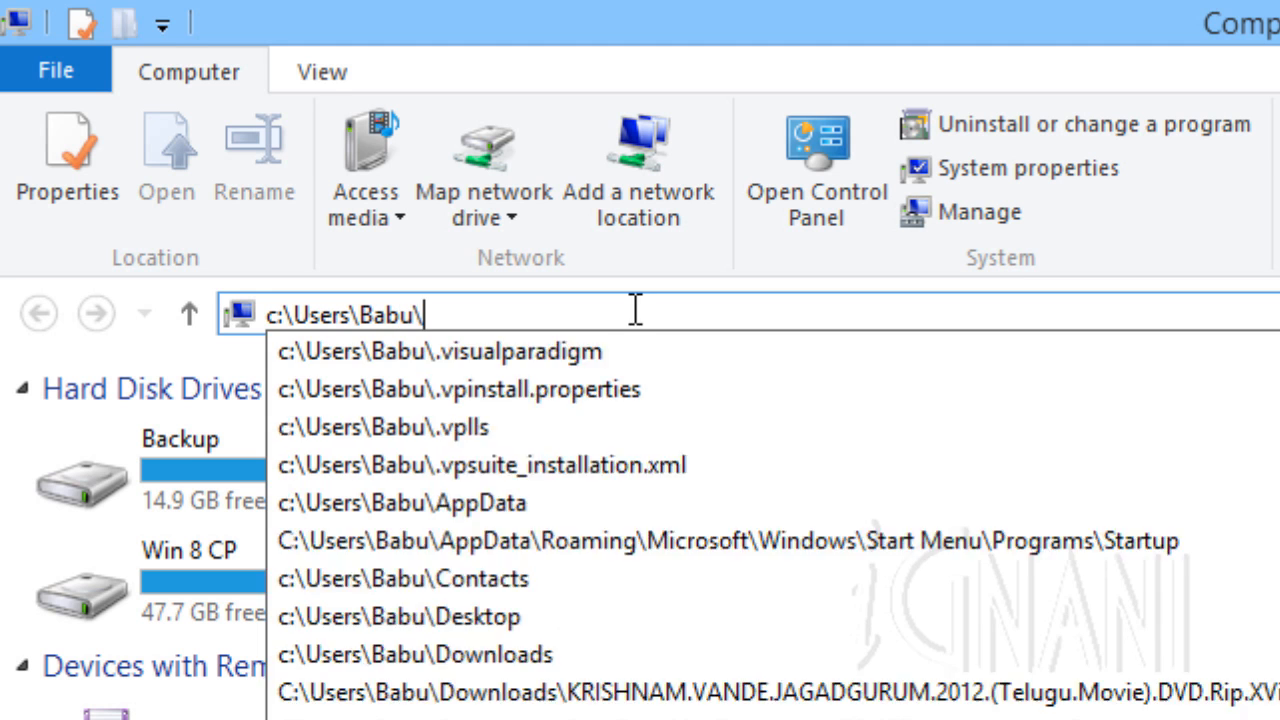
left_click(668, 542)
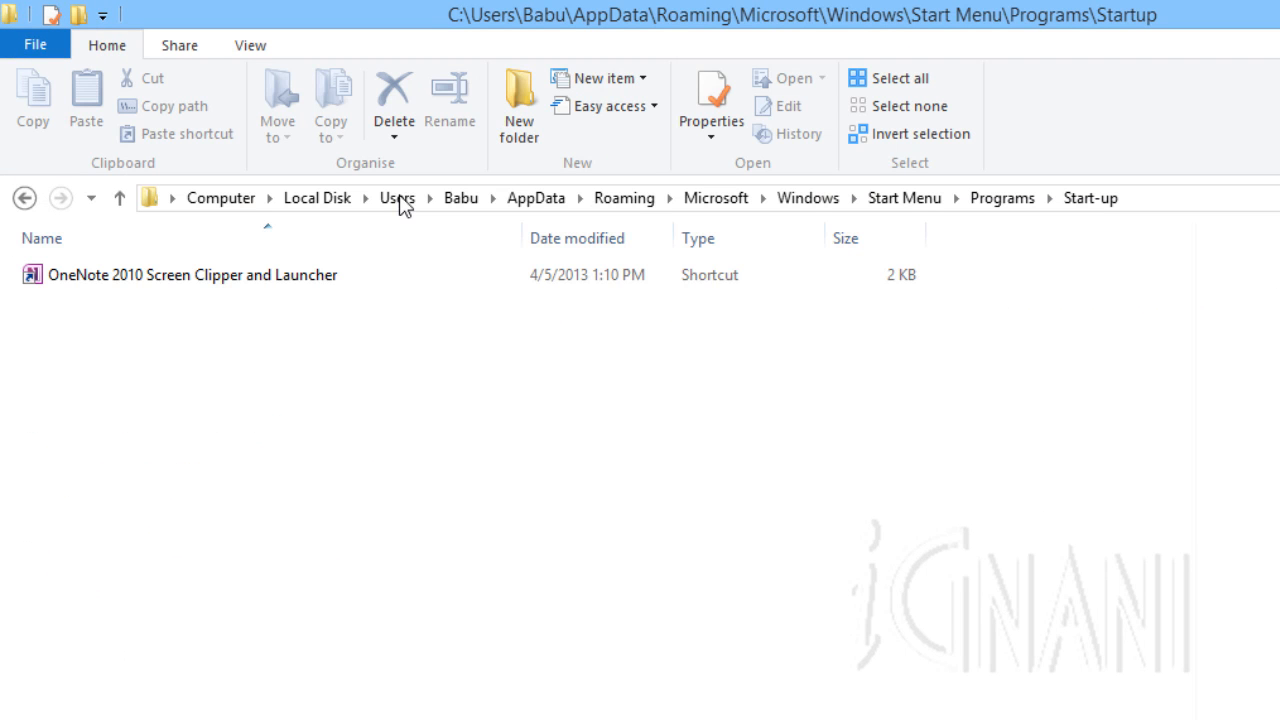
mouse_move(320, 304)
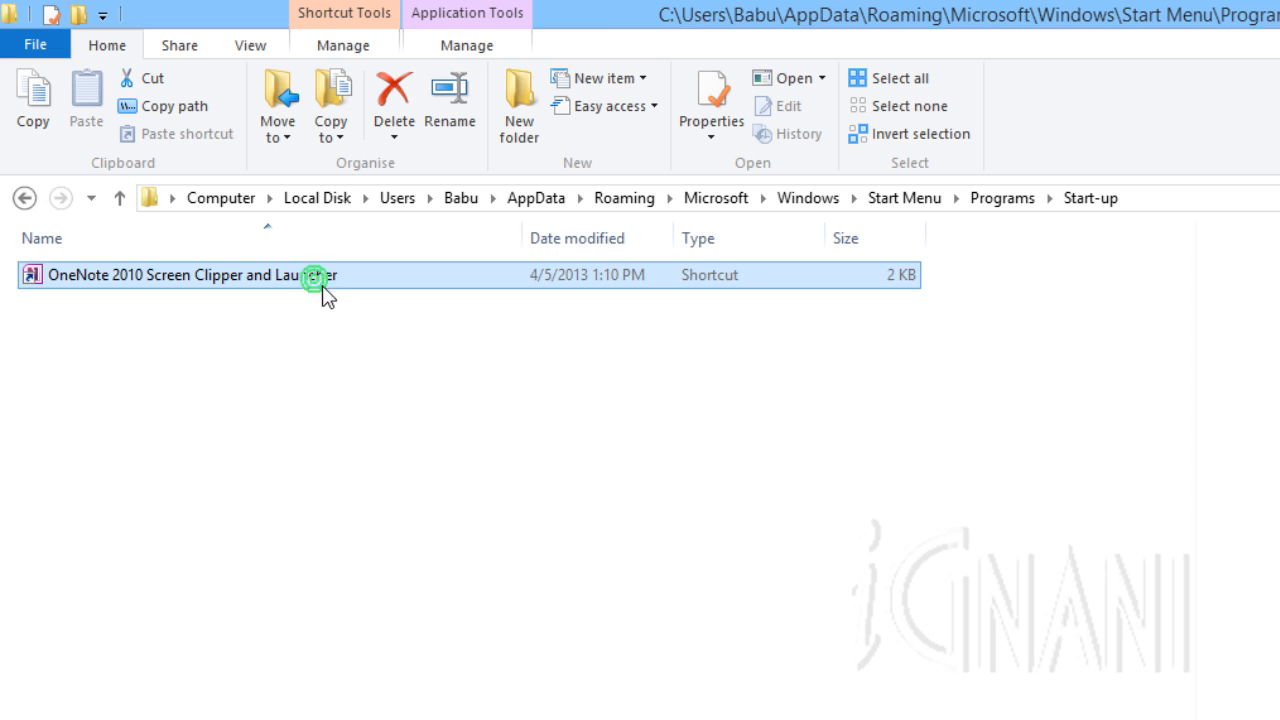
left_click(394, 96)
type("t")
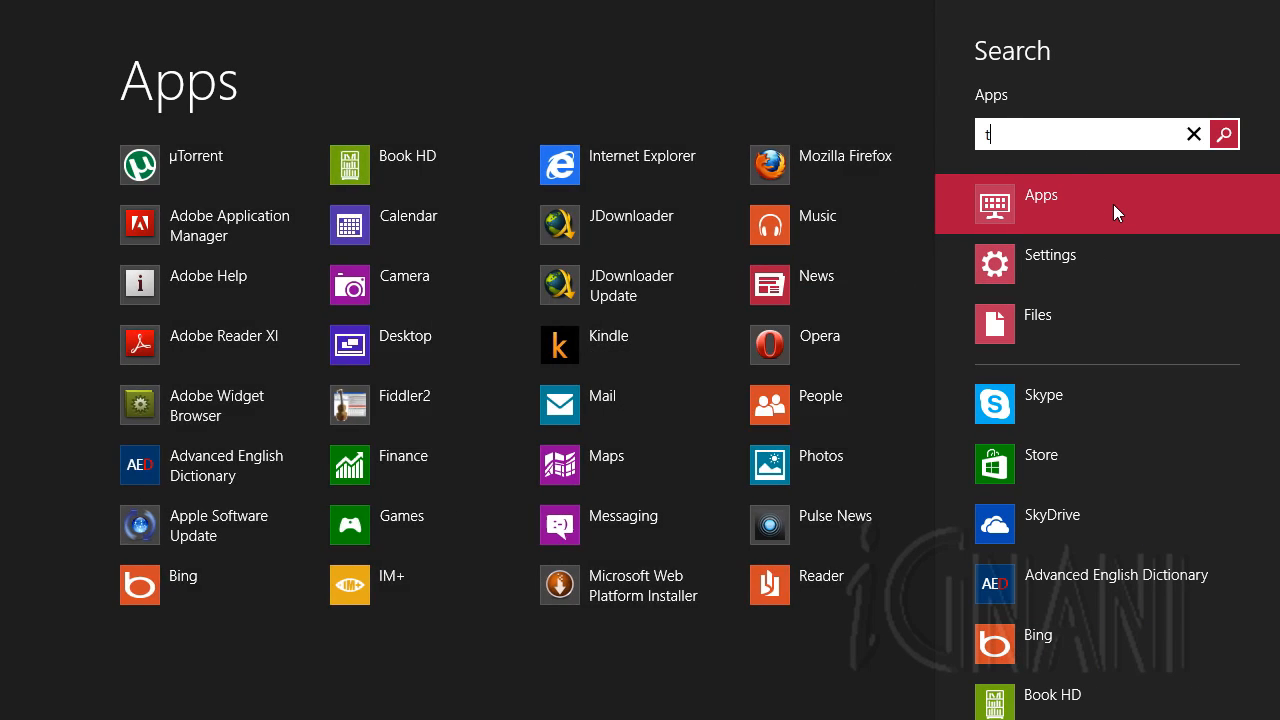
Launch Task Manager with Ctrl+Shift+Esc after searching 'task manager'
type("ask manag")
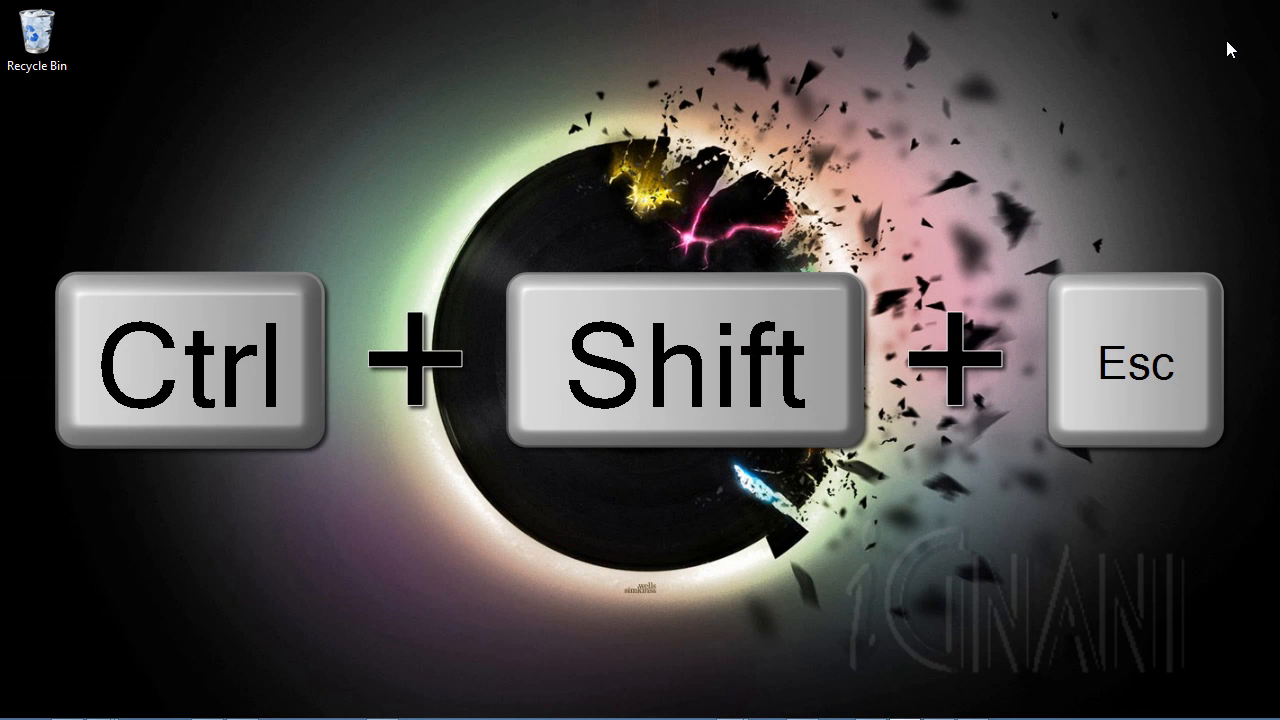
key("Ctrl+Shift+Esc")
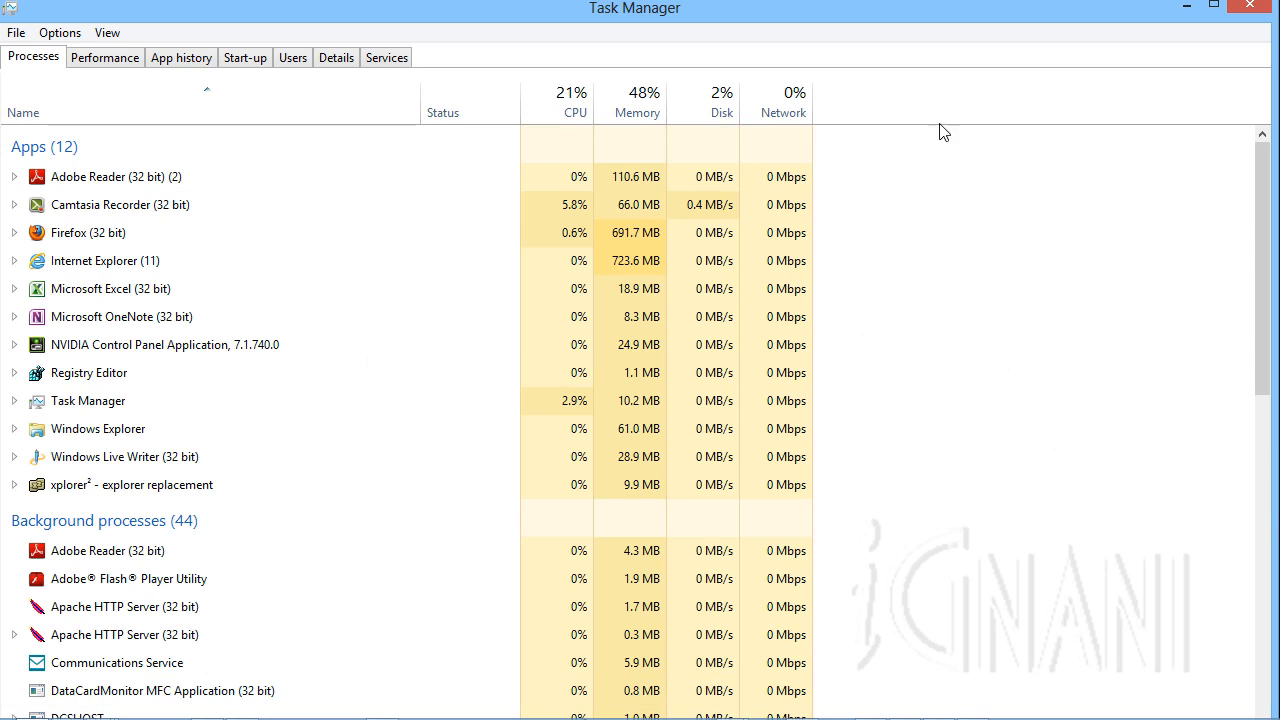
Show the Start-up list and enable iTunesHelper at startup
left_click(244, 56)
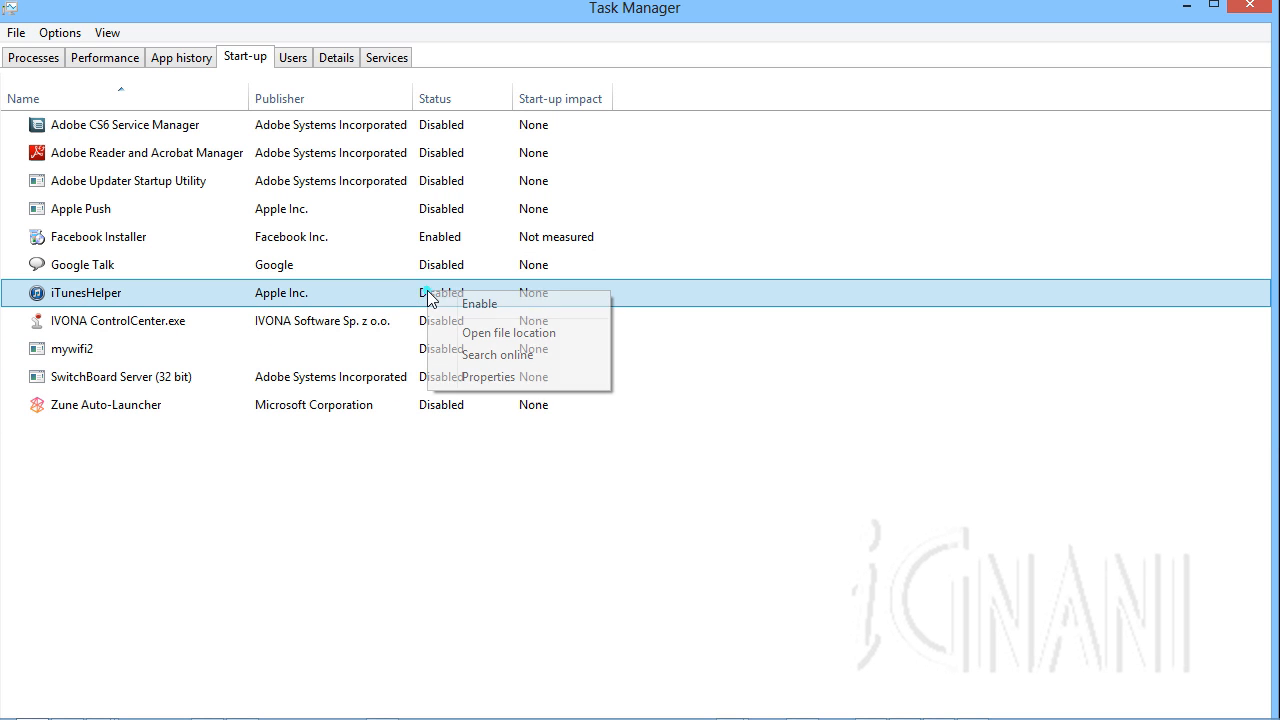
left_click(480, 304)
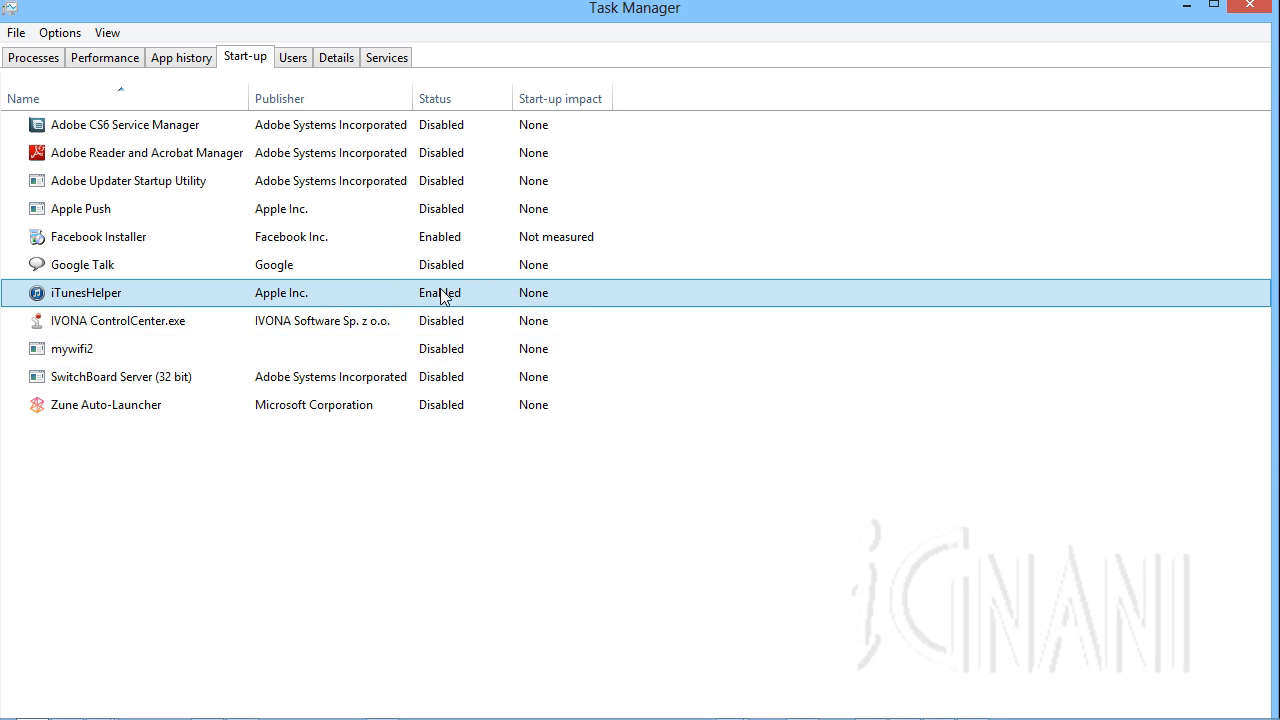
mouse_move(616, 394)
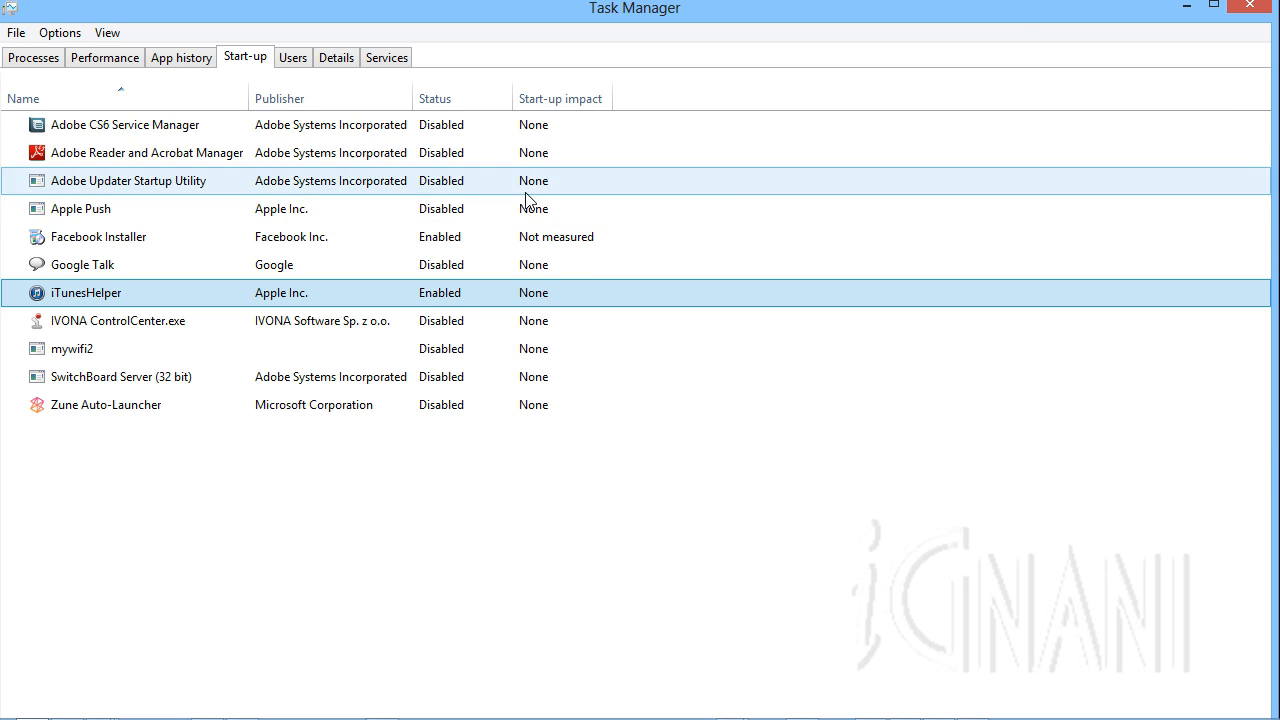
left_click(120, 124)
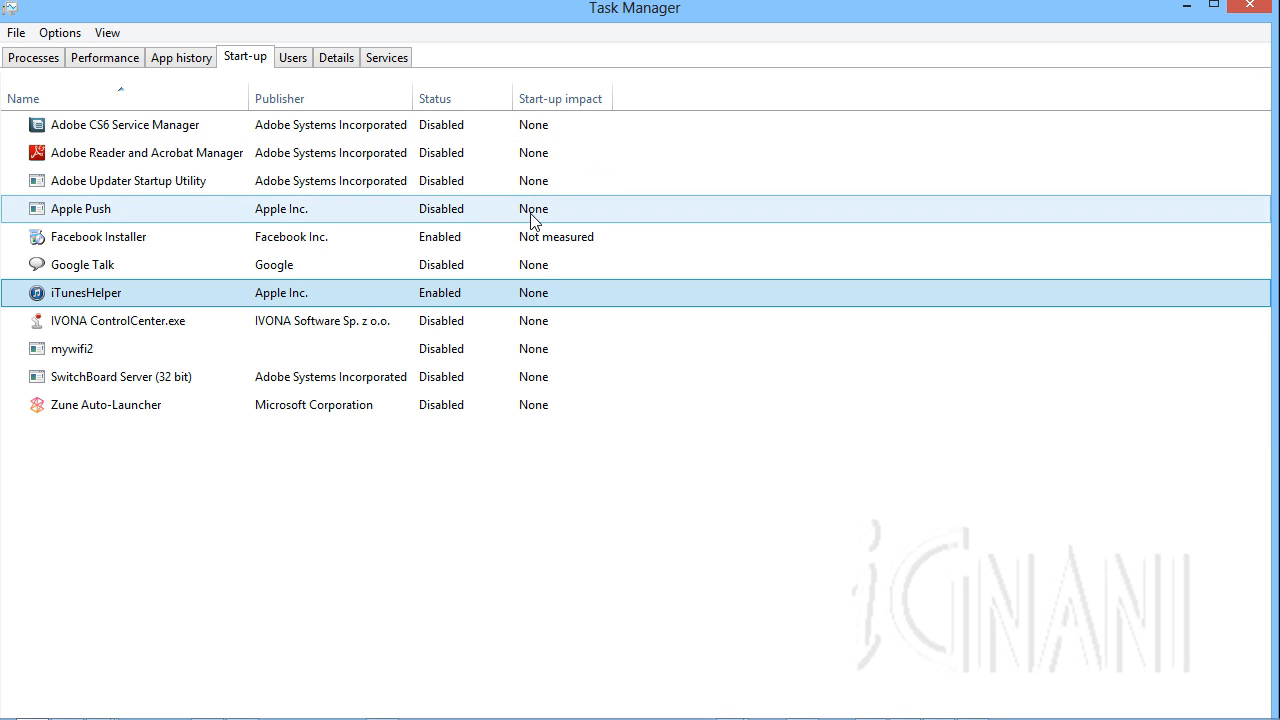
mouse_move(696, 480)
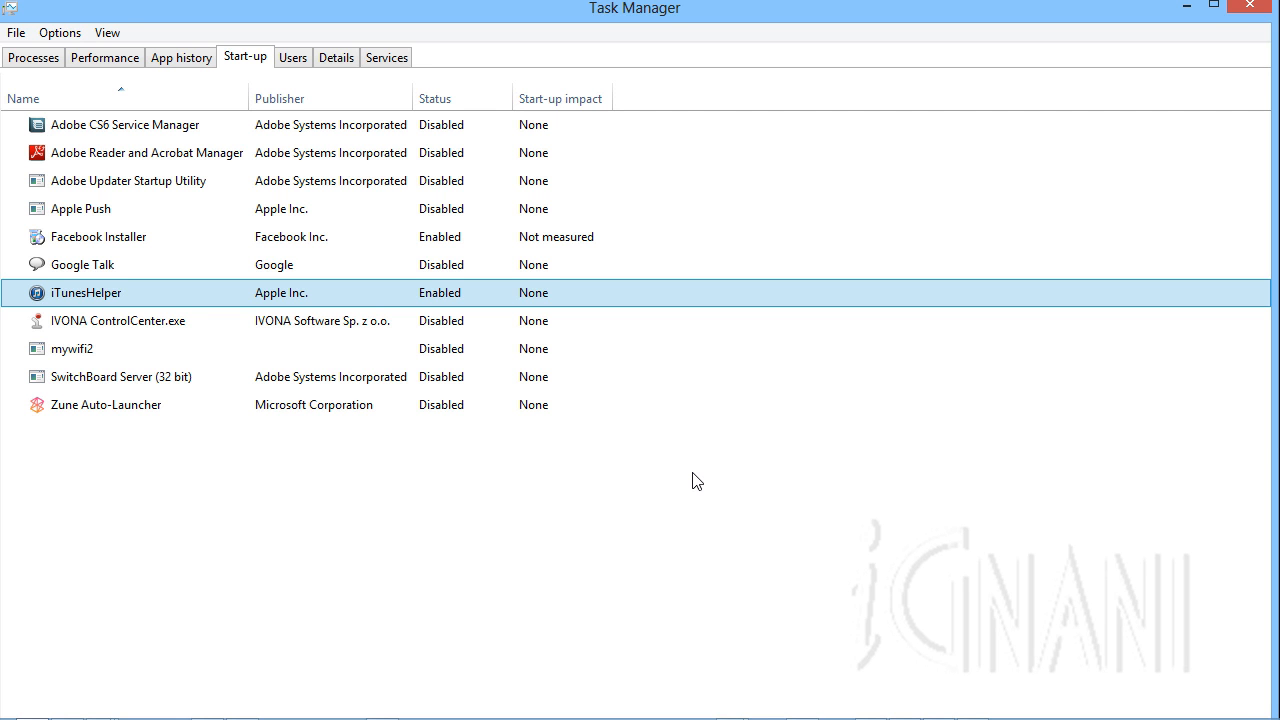
mouse_move(568, 308)
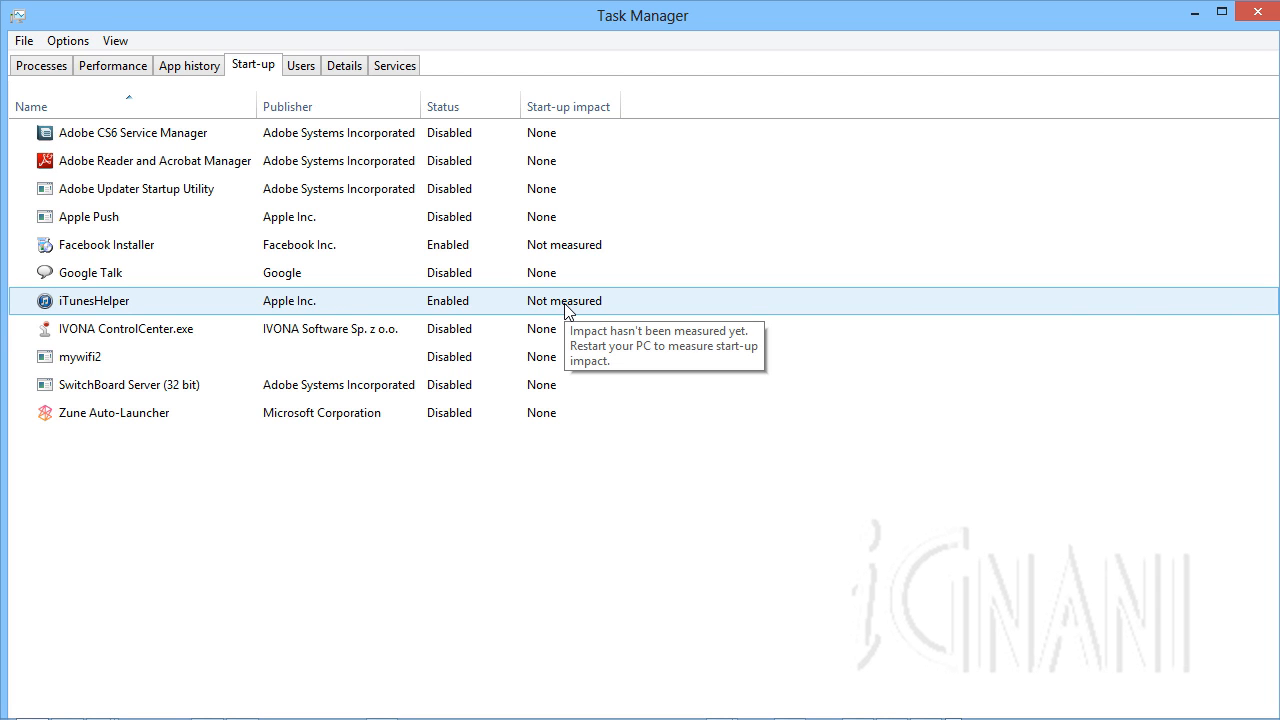
mouse_move(562, 318)
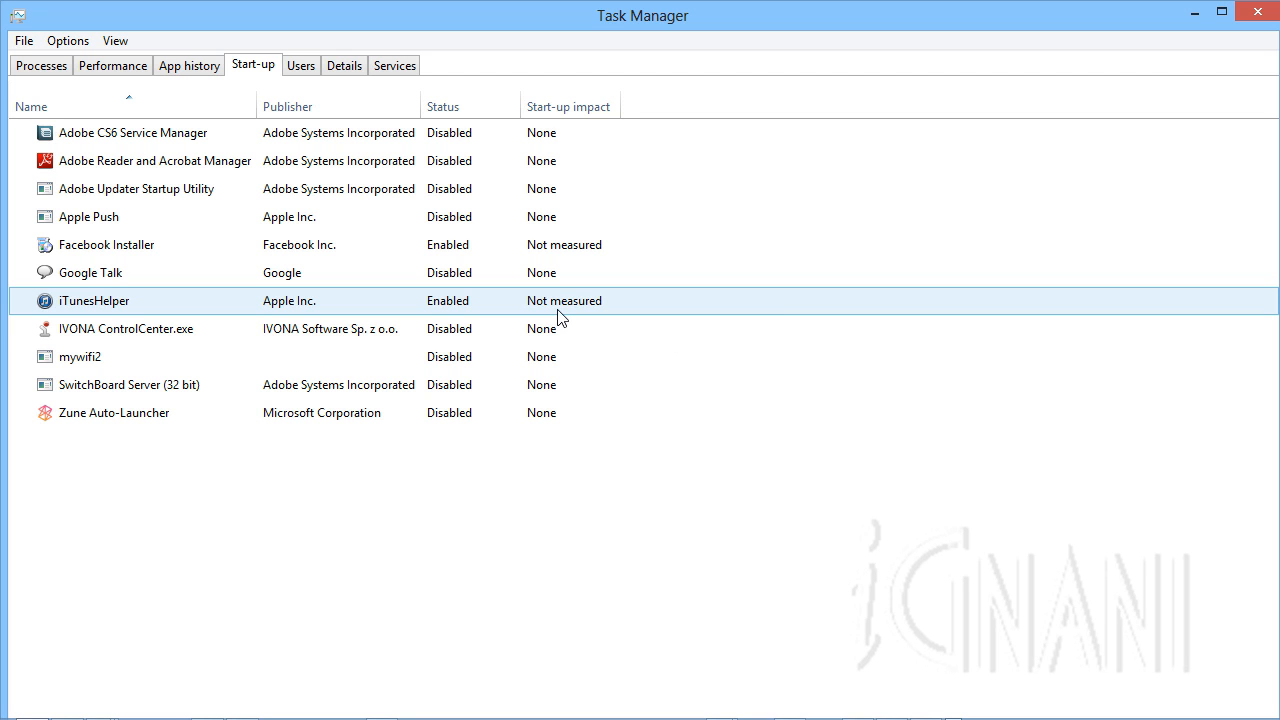
mouse_move(518, 308)
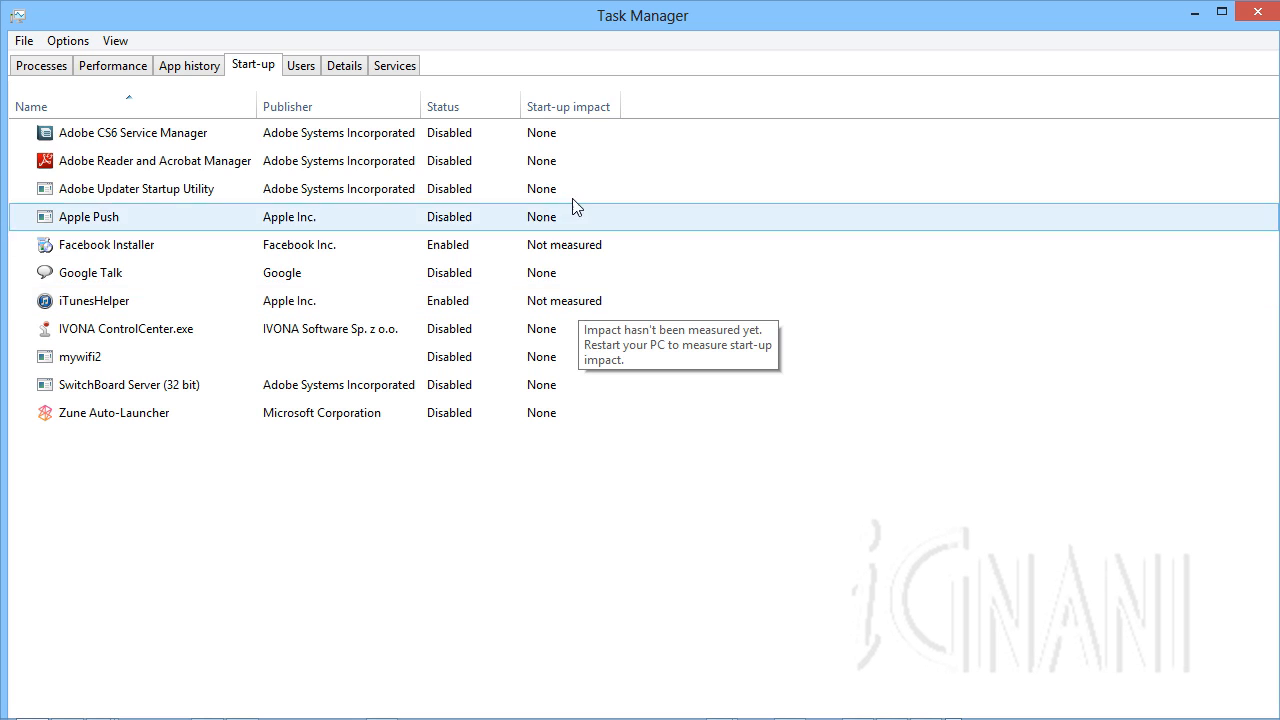
mouse_move(566, 224)
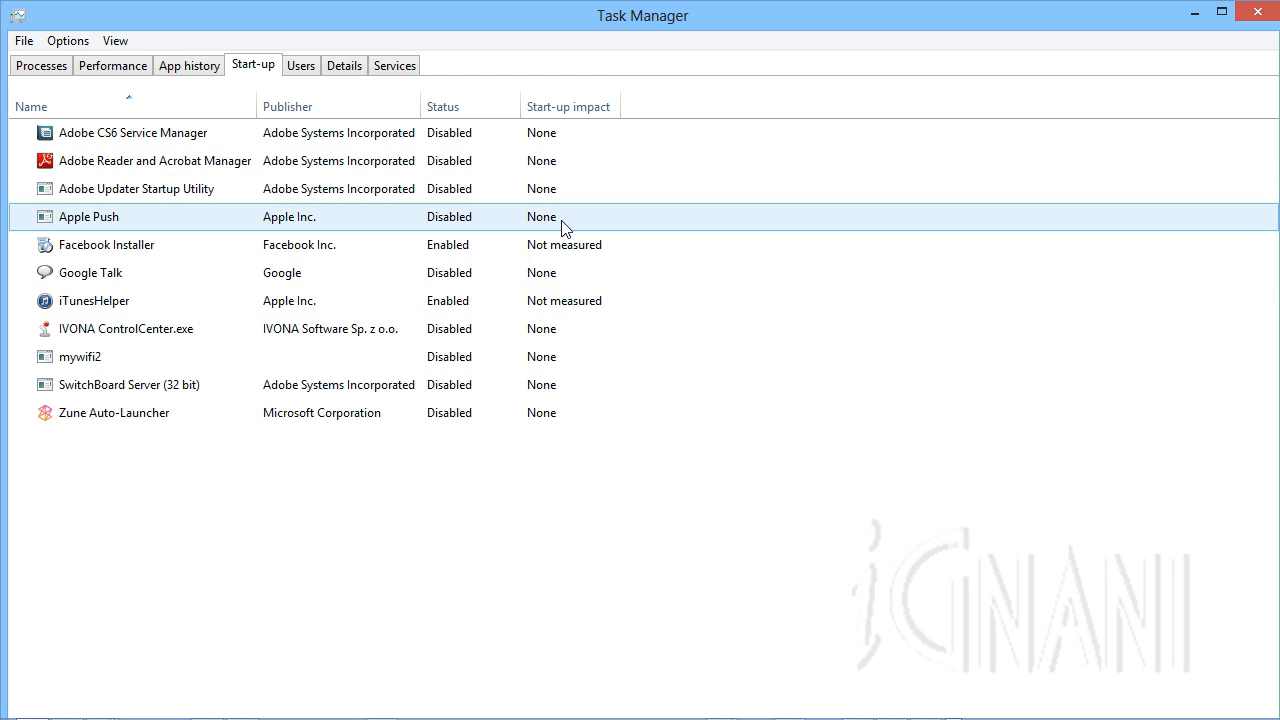
left_click(94, 300)
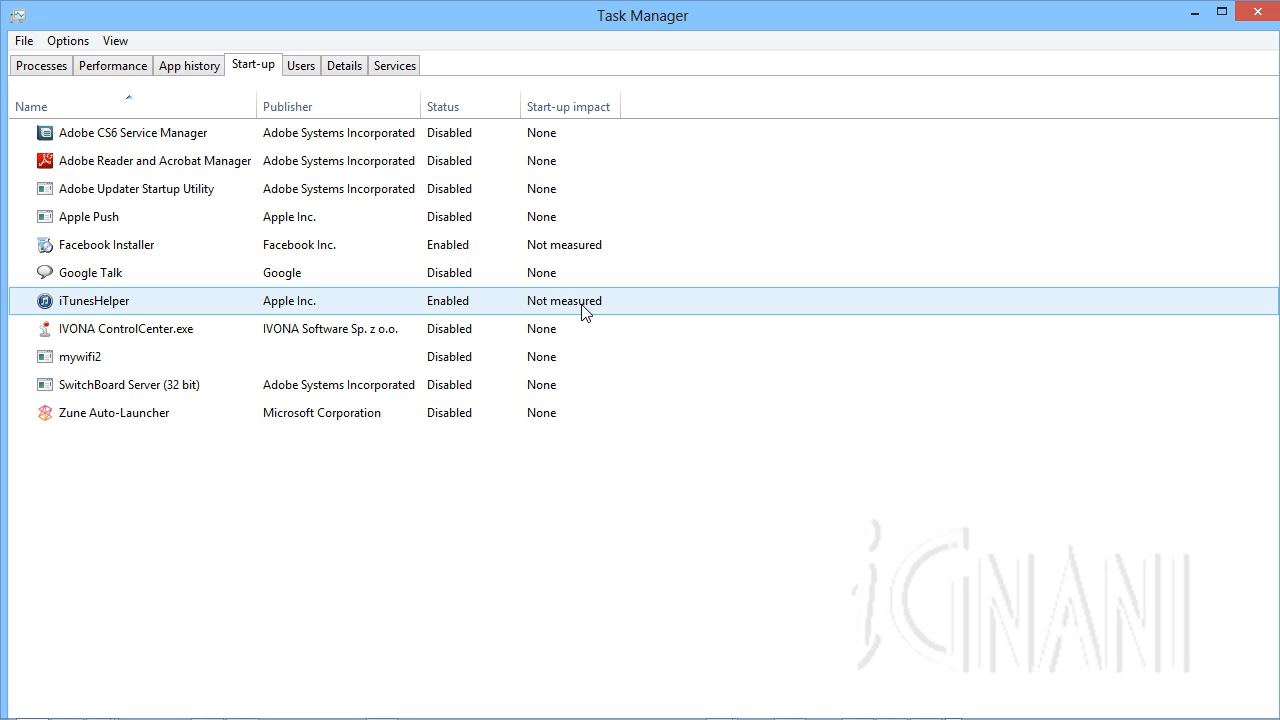
mouse_move(192, 304)
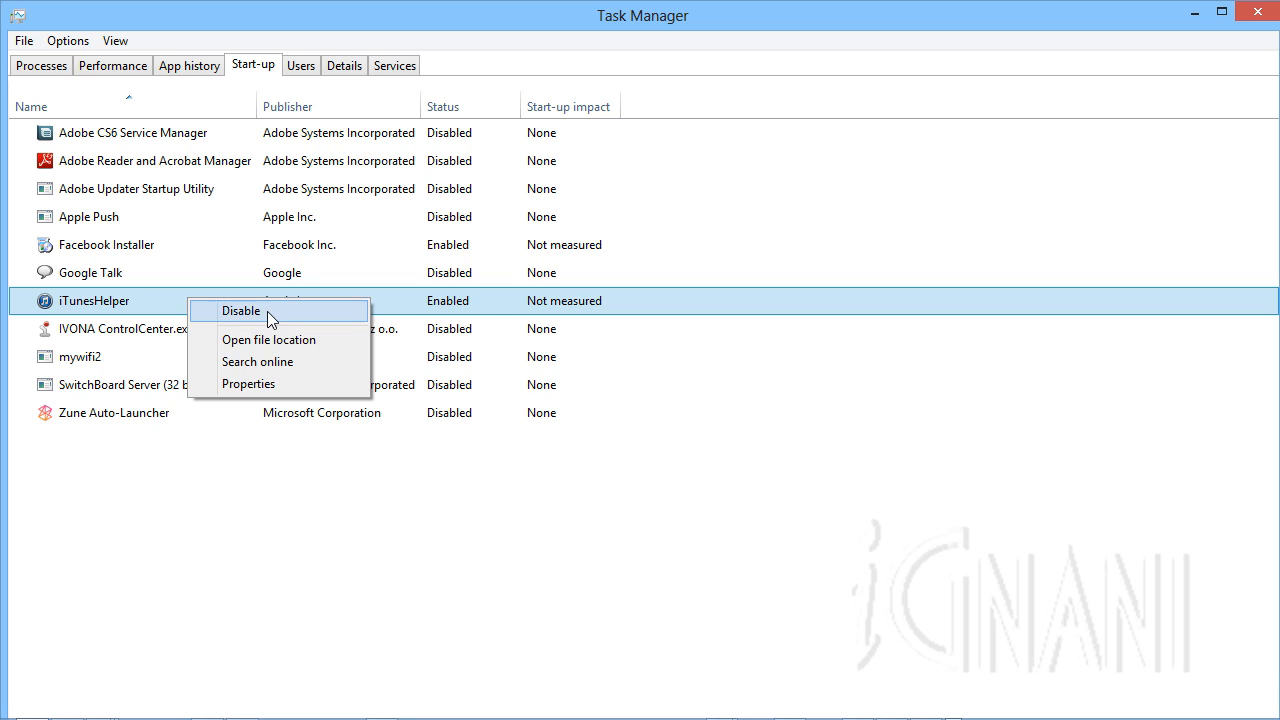
Disable iTunesHelper, then select the mywifi2 and IVONA ControlCenter.exe entries
left_click(240, 310)
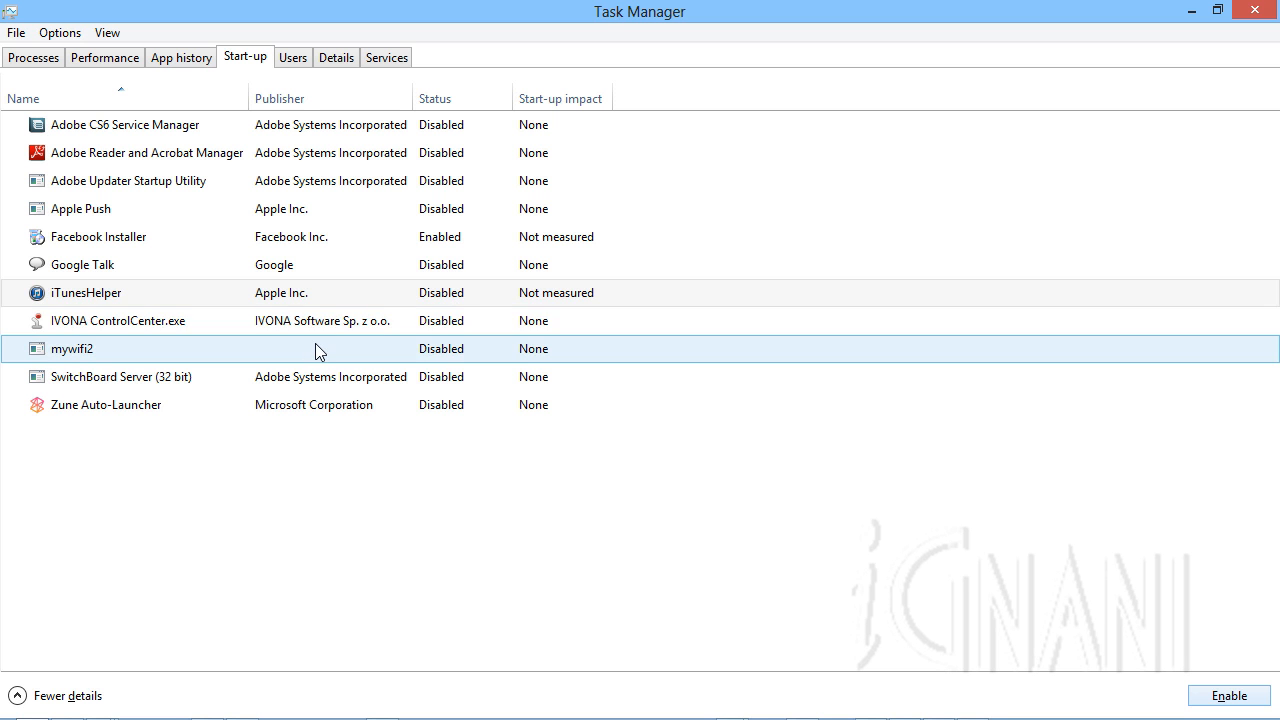
left_click(116, 320)
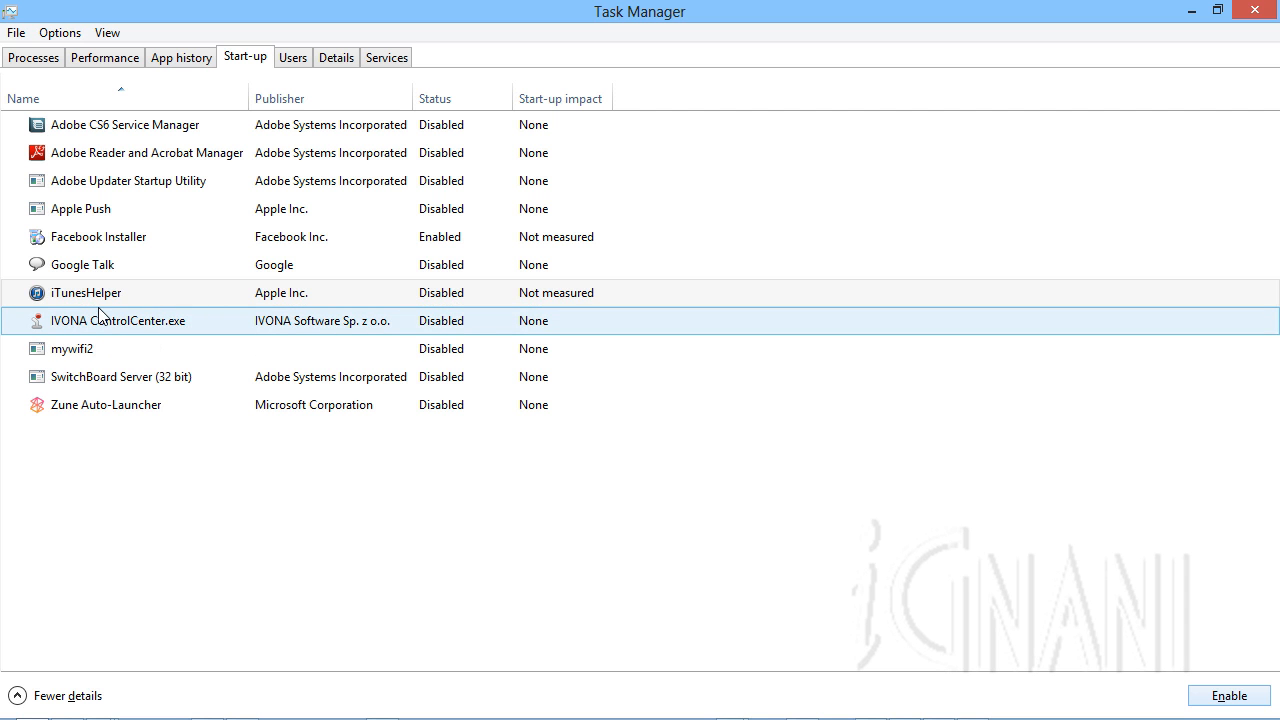
left_click(128, 180)
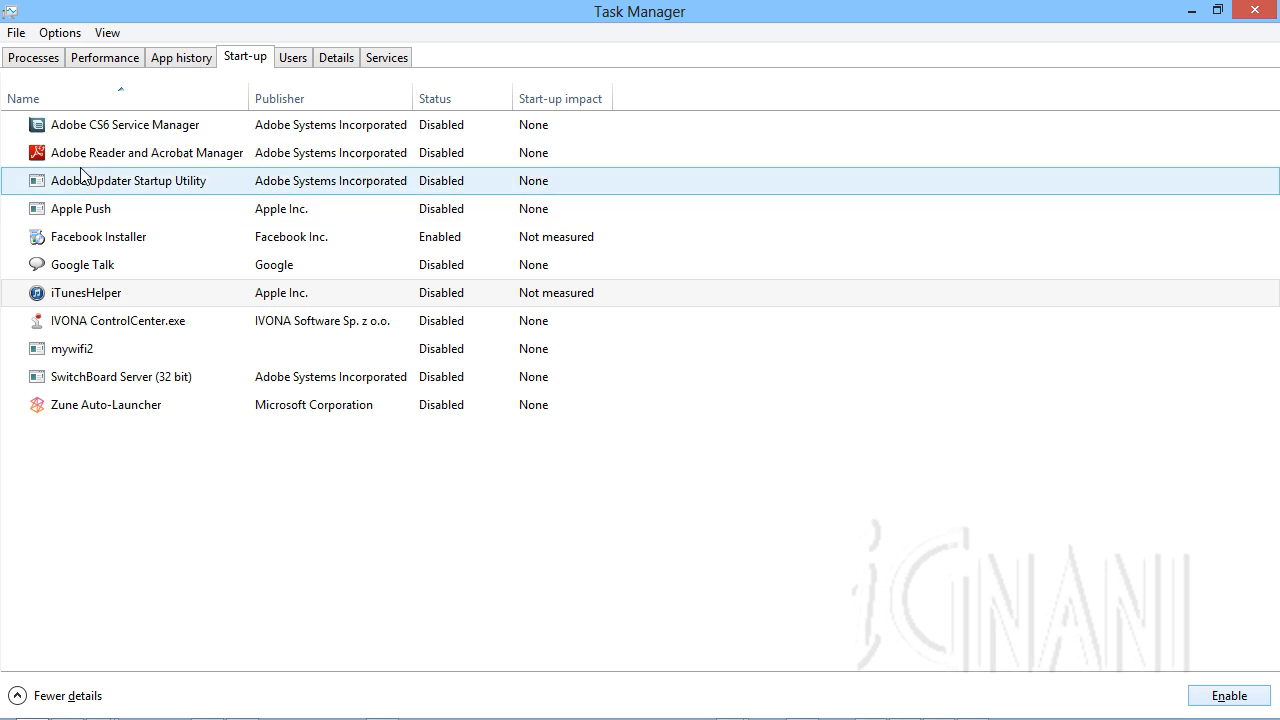
Search online for the Adobe Reader and Acrobat Manager startup entry
left_click(176, 152)
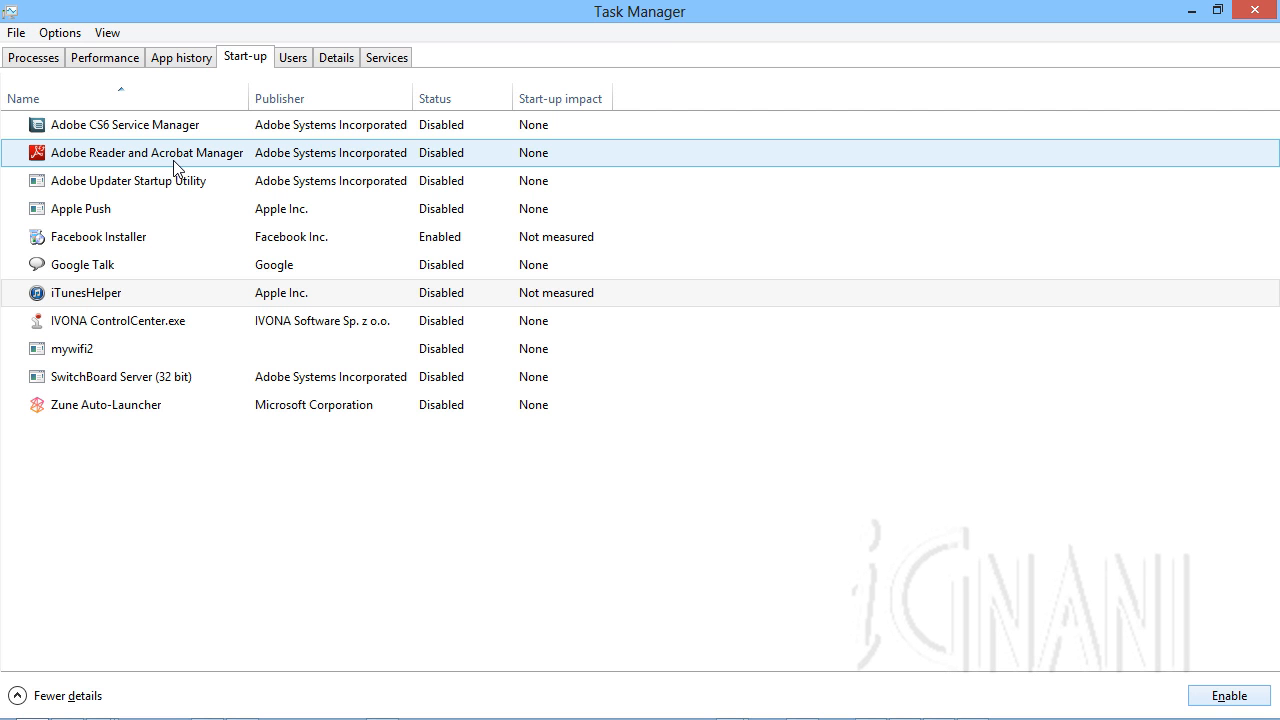
right_click(176, 152)
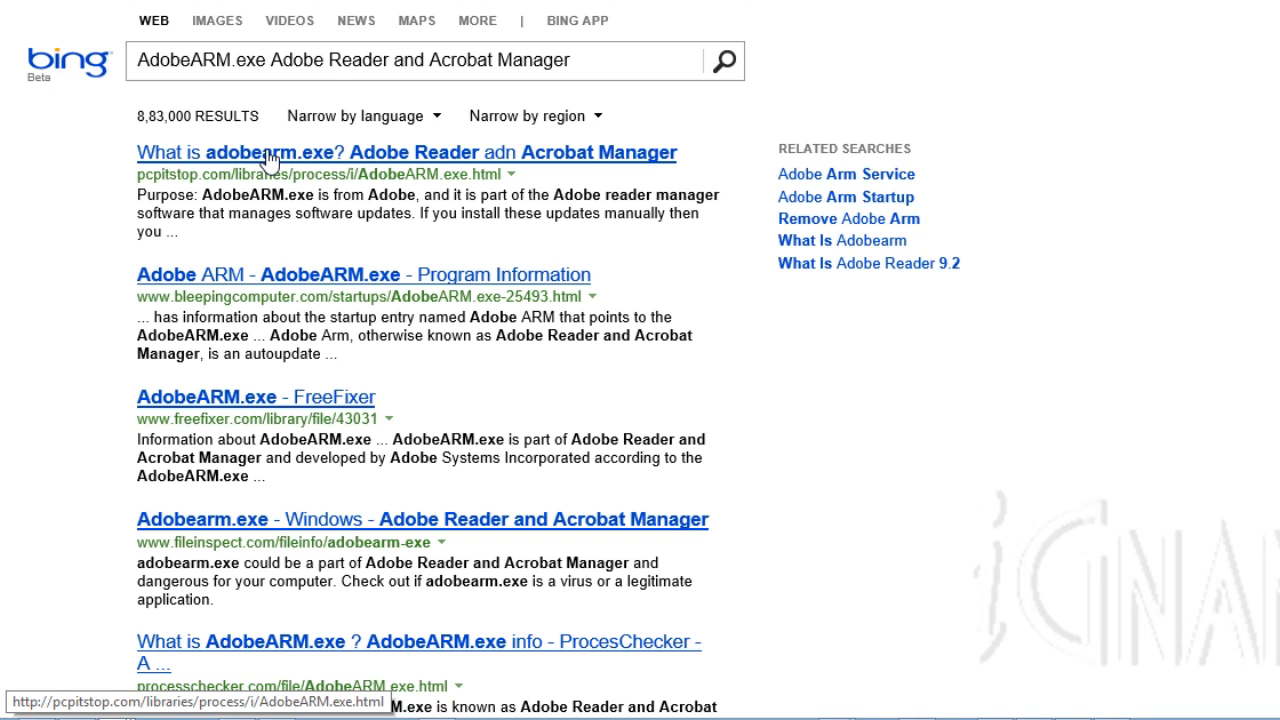
mouse_move(532, 162)
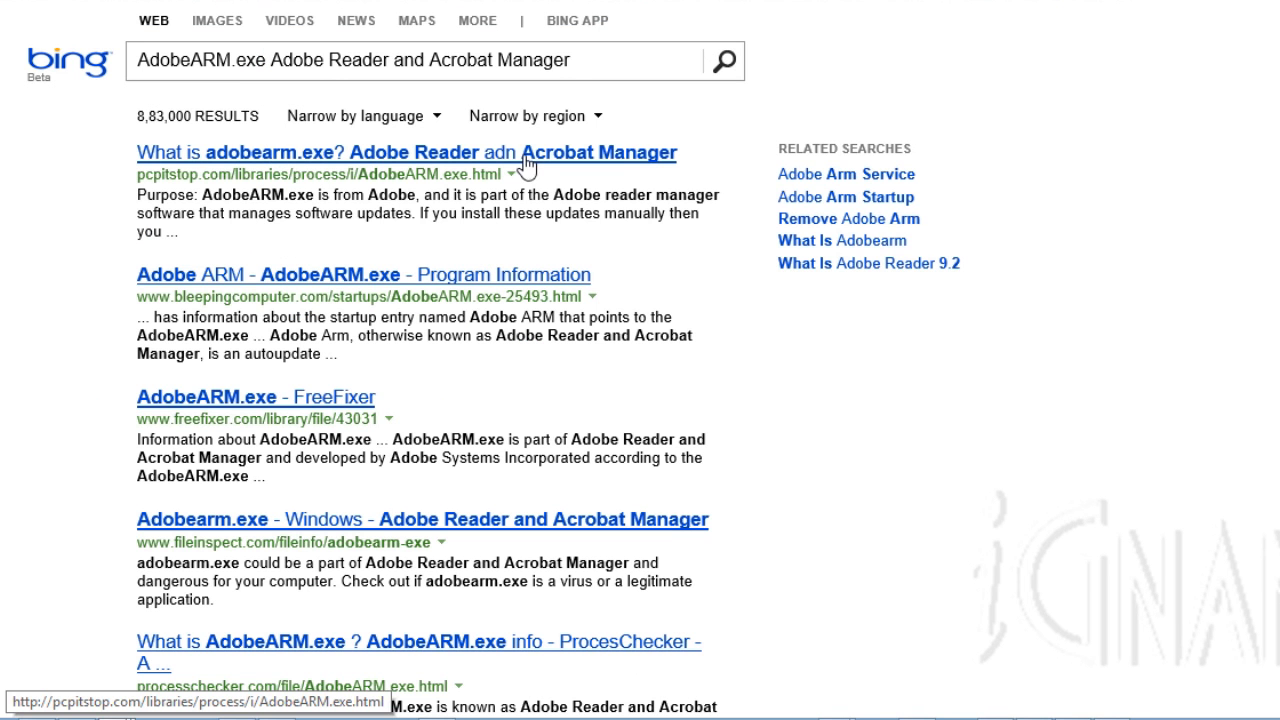
mouse_move(868, 168)
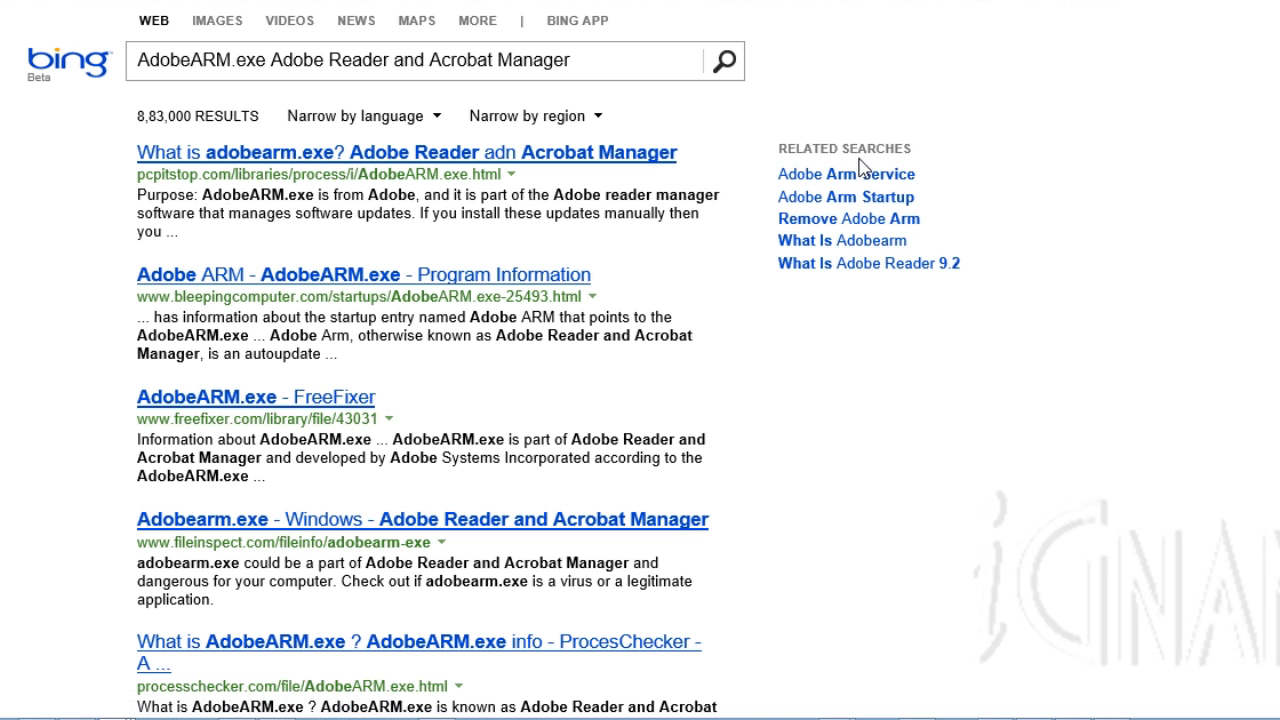
mouse_move(632, 156)
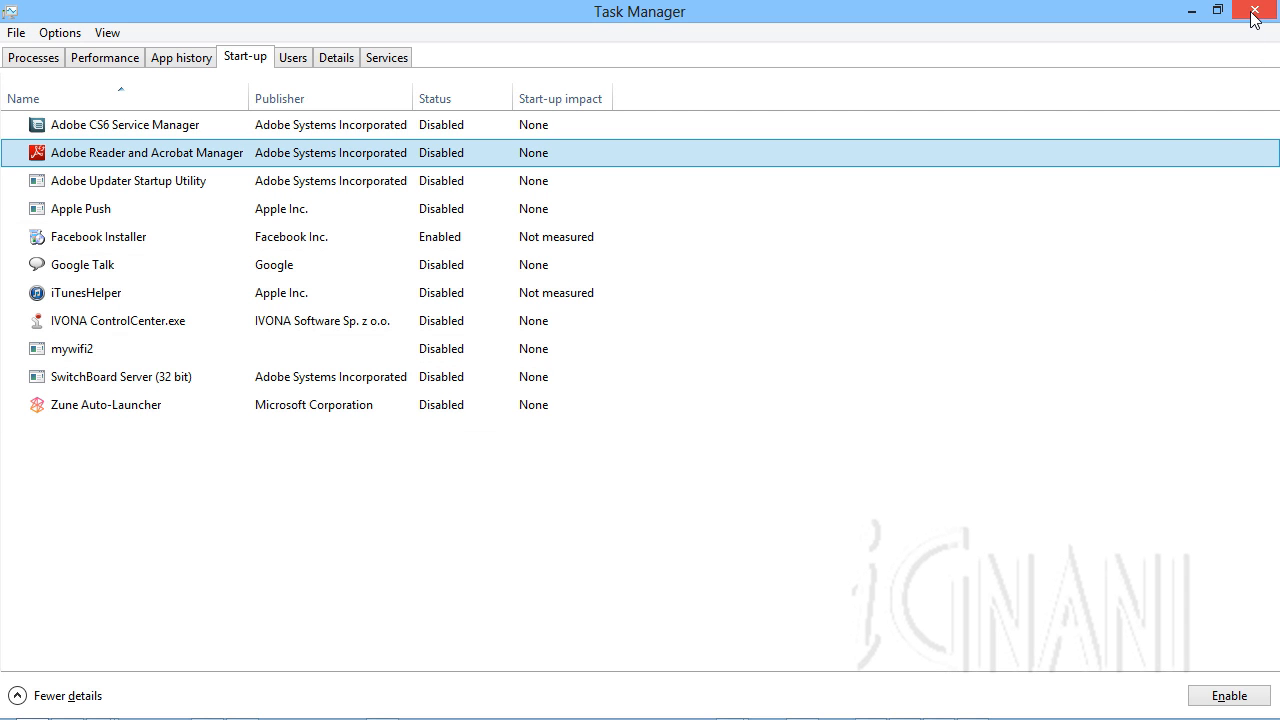
Close Task Manager
left_click(1260, 12)
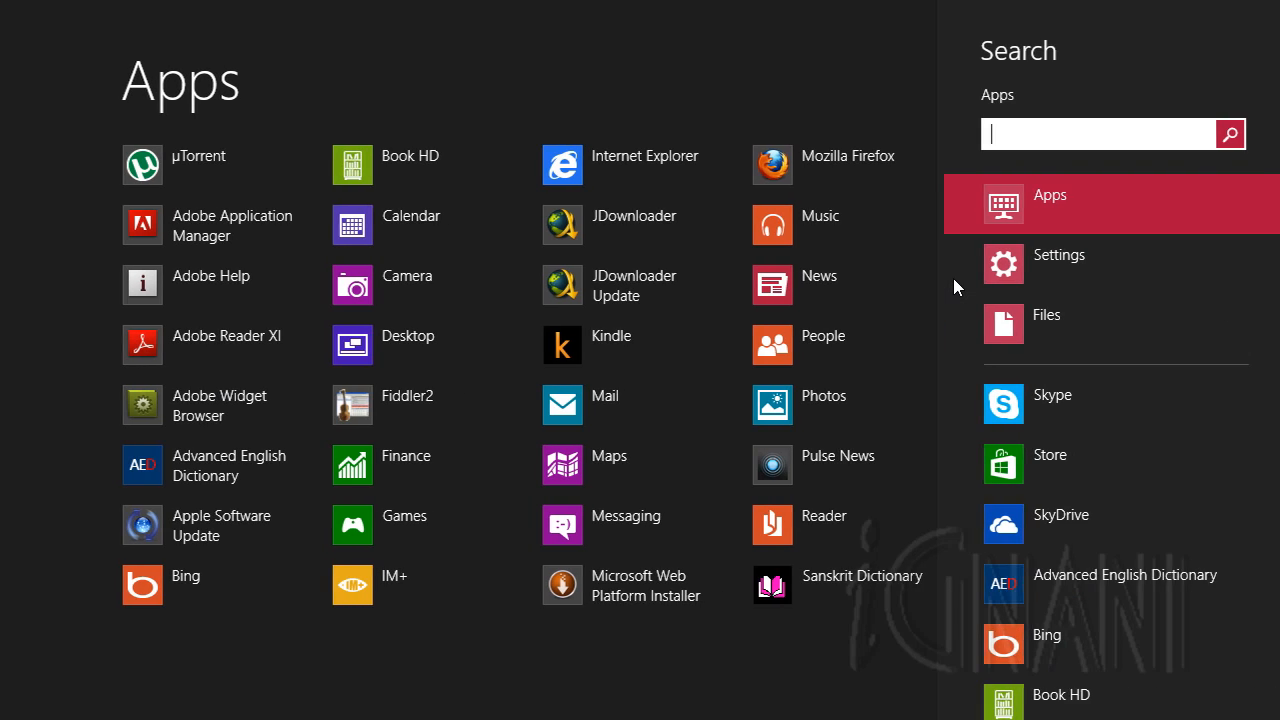
Search the Start screen apps for 'regedit'
type("reg")
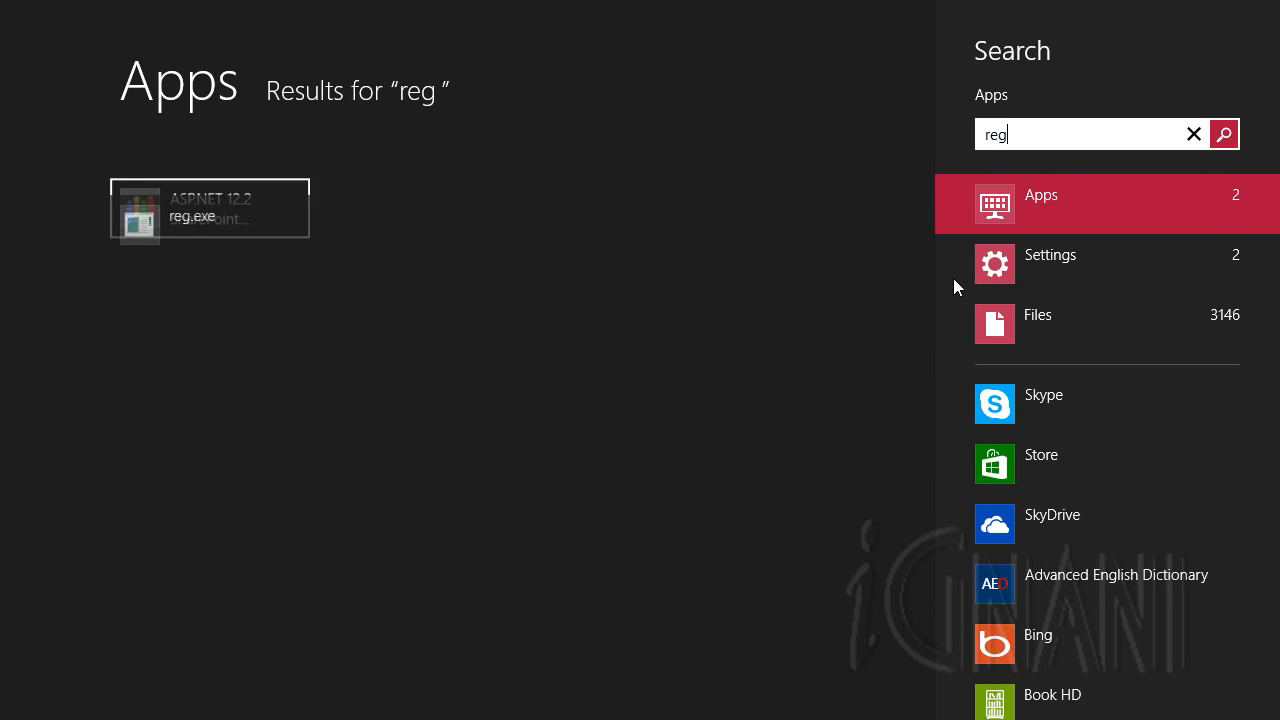
type("edit")
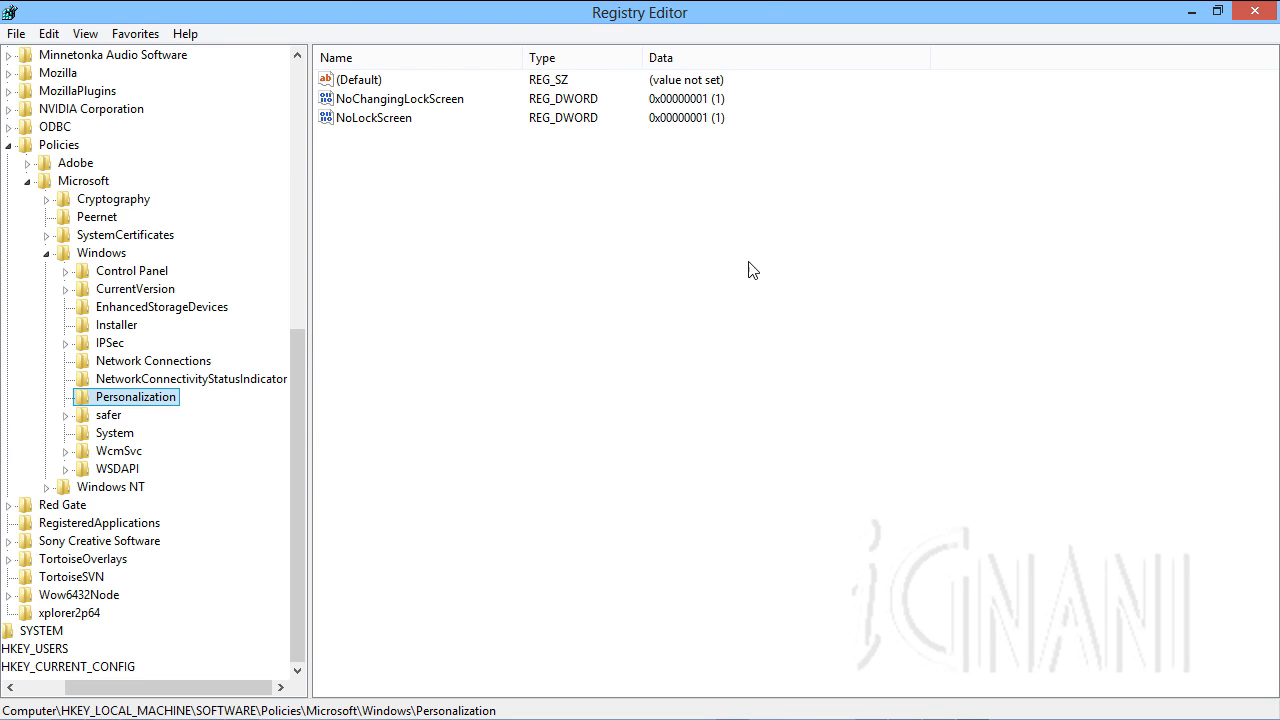
mouse_move(1262, 12)
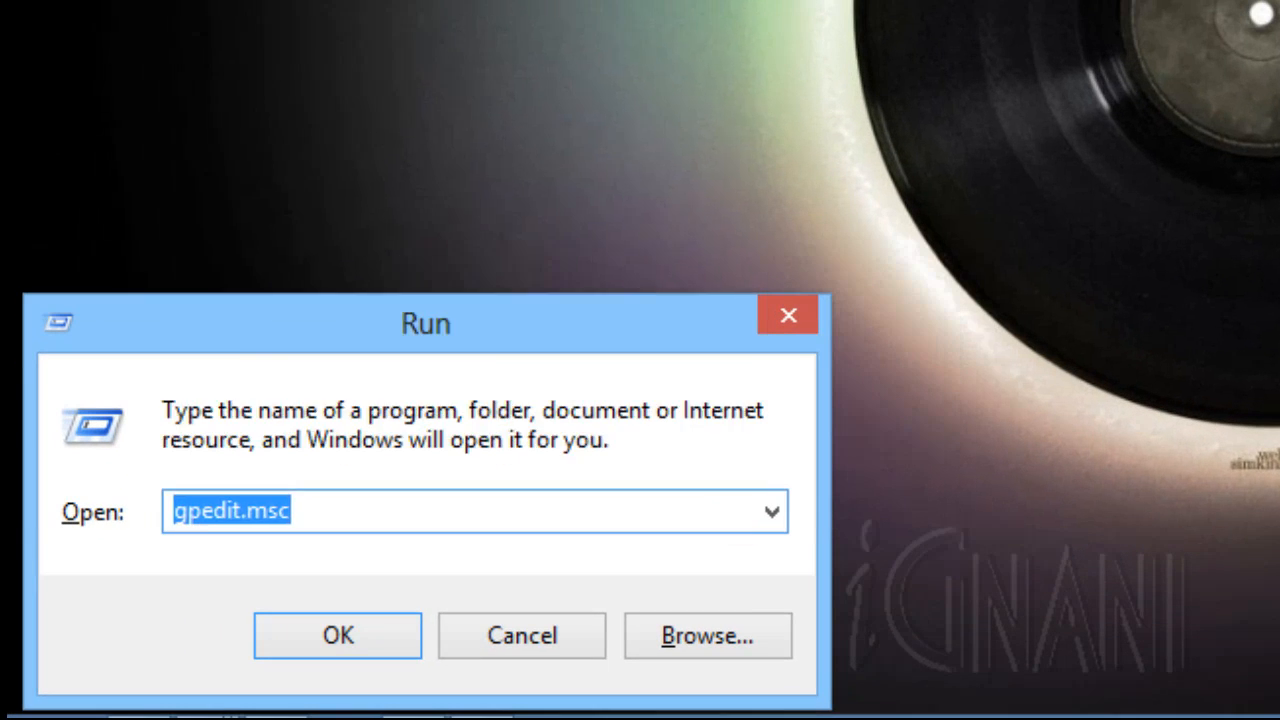
Enter 'regedit' in the Run dialog in place of gpedit.msc
type("regedit")
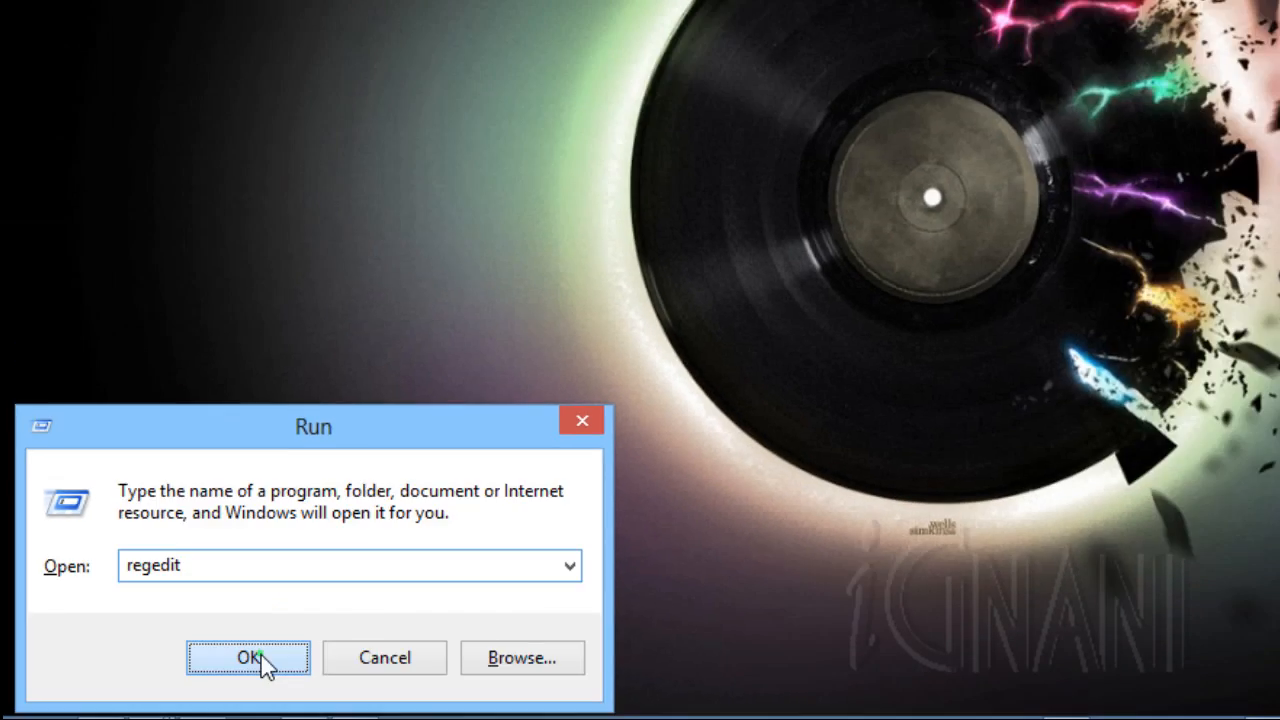
Launch regedit and select HKEY_CURRENT_USER\Software\Microsoft\Windows\CurrentVersion\Run
left_click(248, 656)
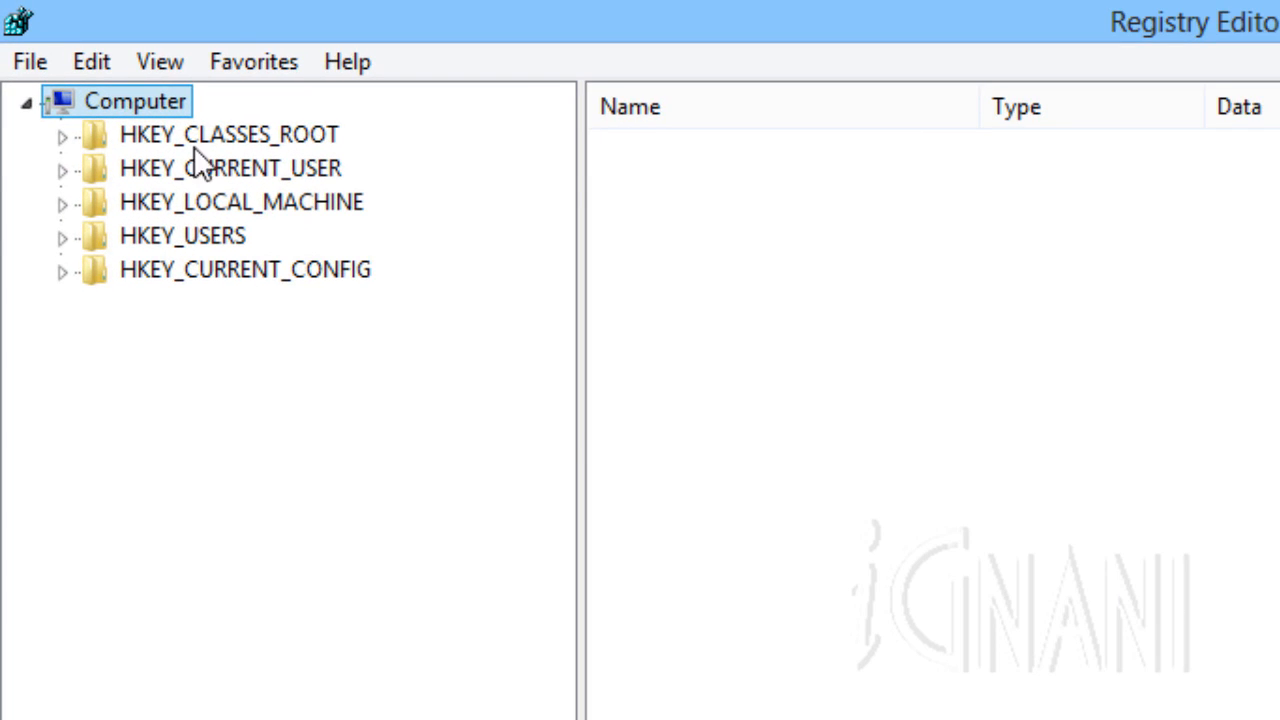
left_click(64, 168)
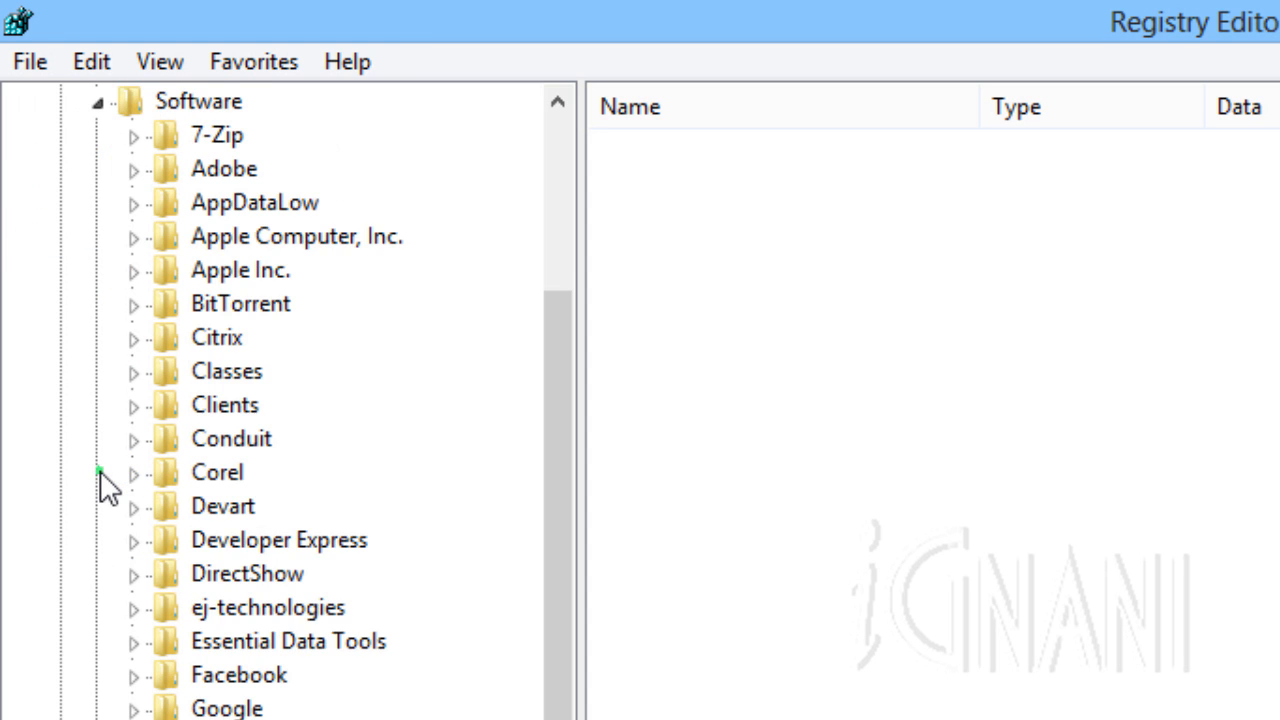
scroll("down", 3)
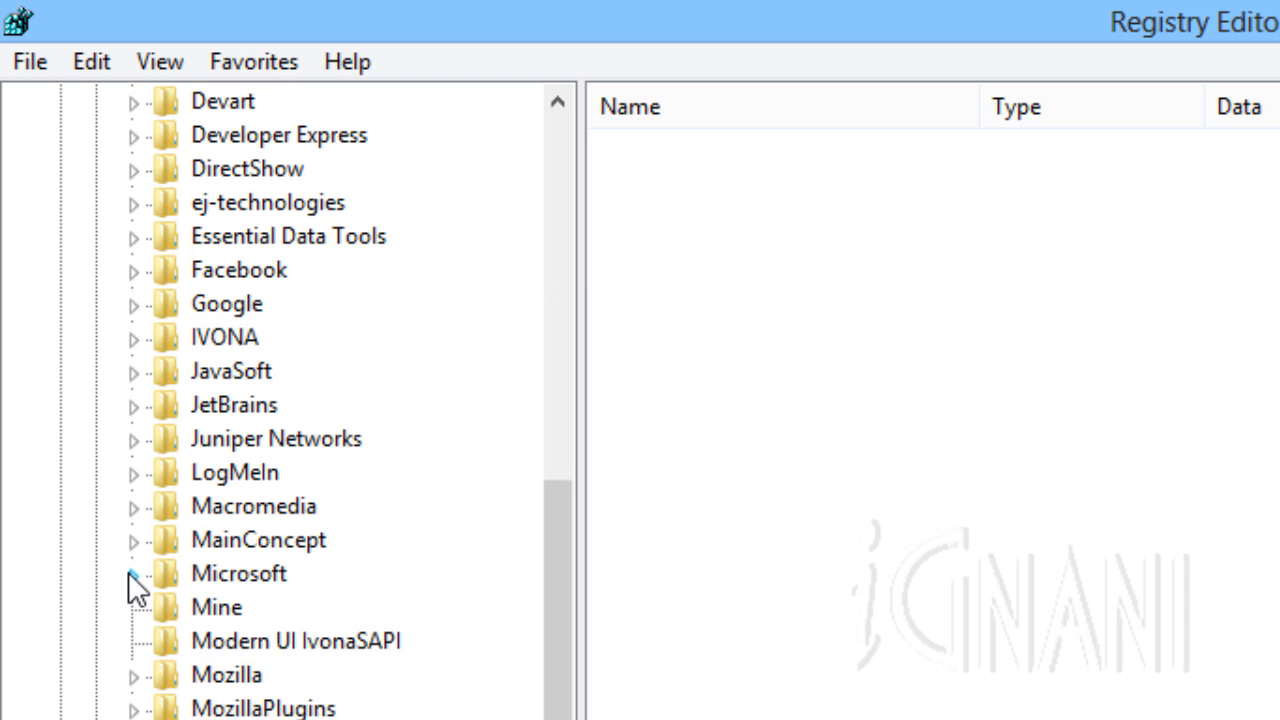
scroll("down", 3)
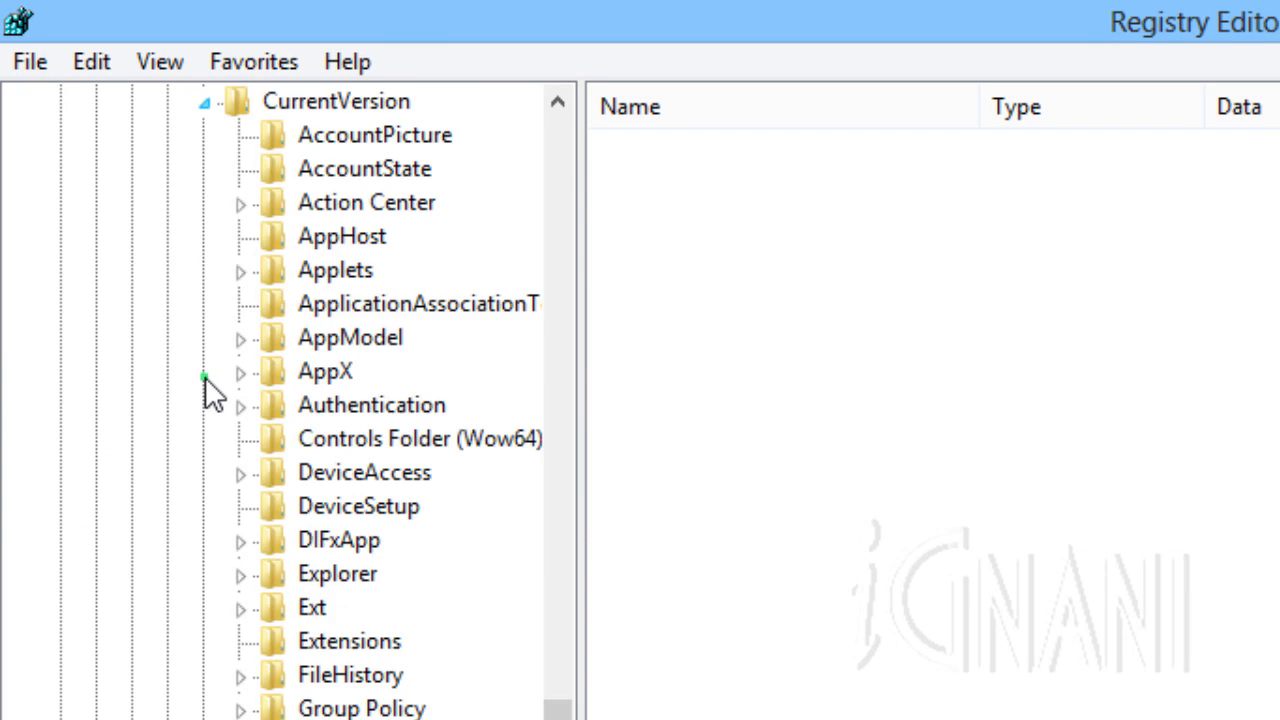
scroll("down", 3)
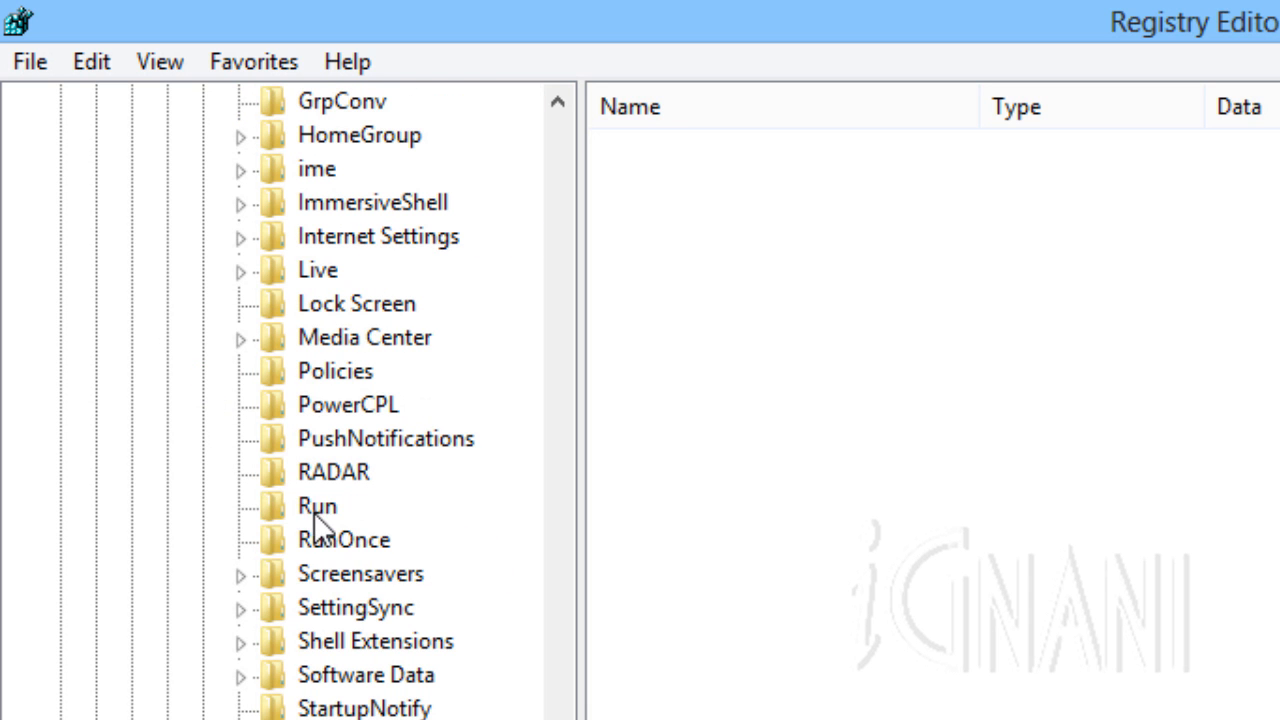
left_click(316, 506)
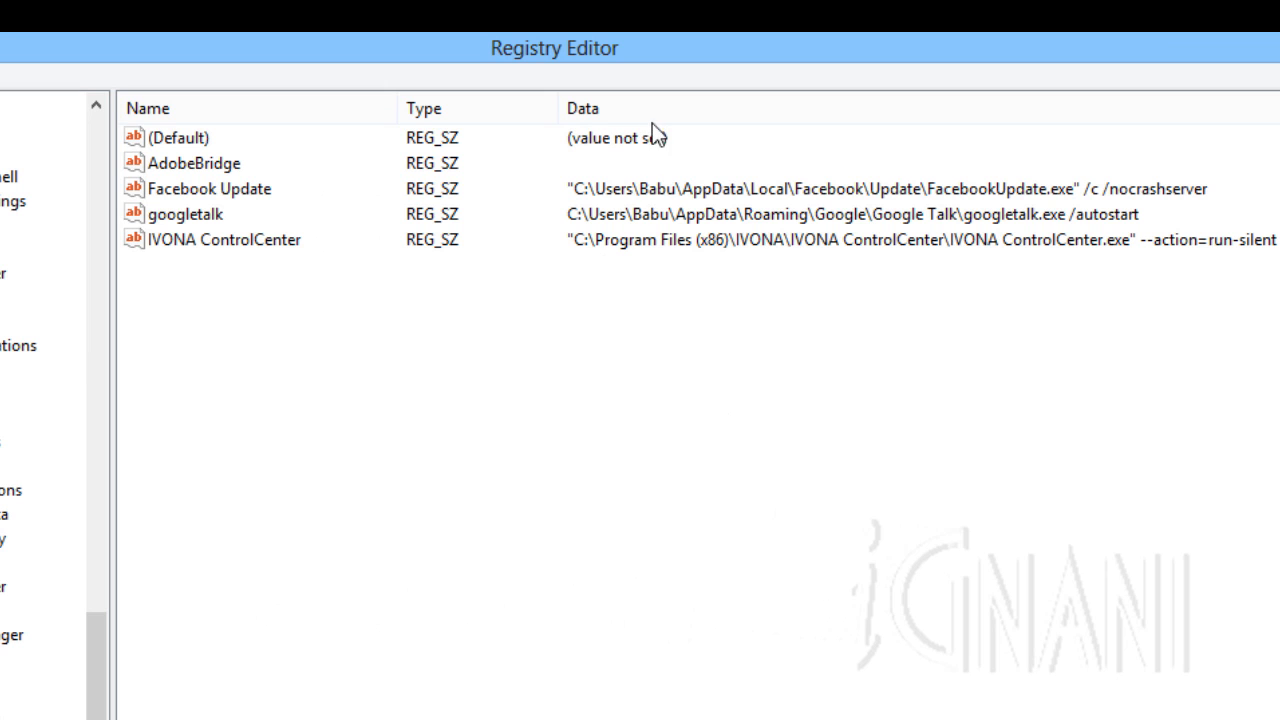
mouse_move(196, 176)
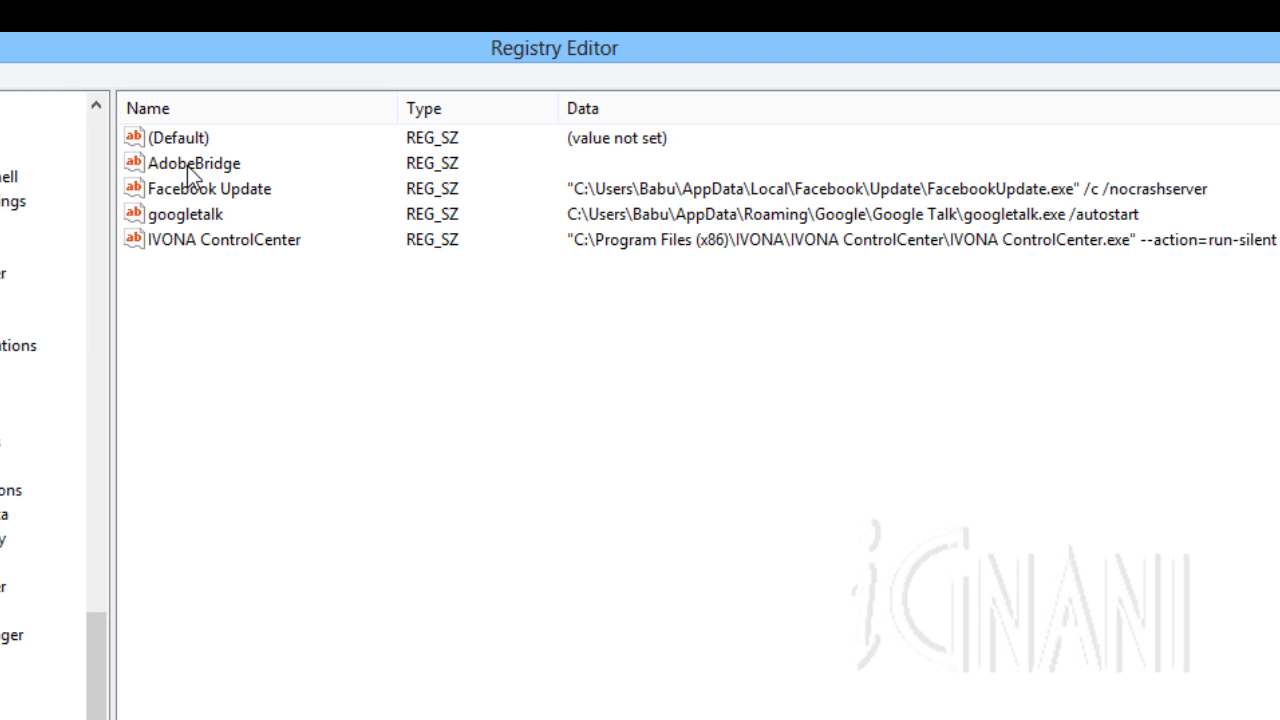
mouse_move(192, 256)
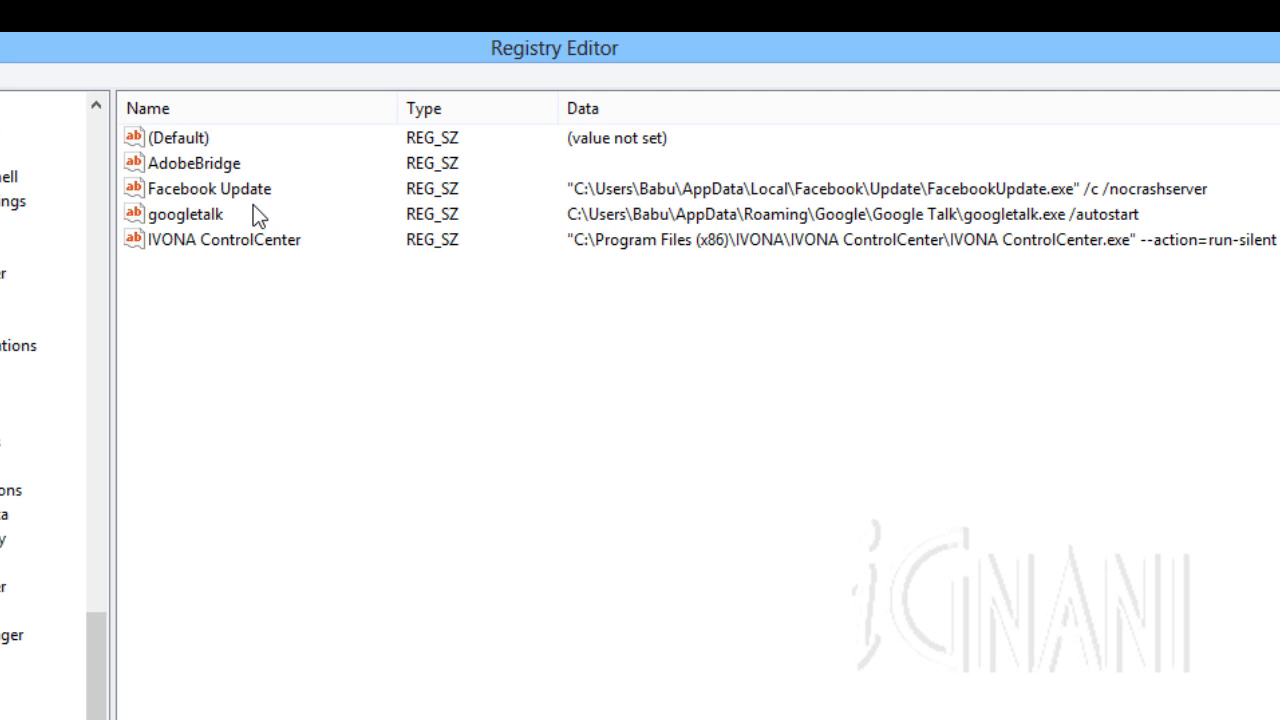
mouse_move(252, 268)
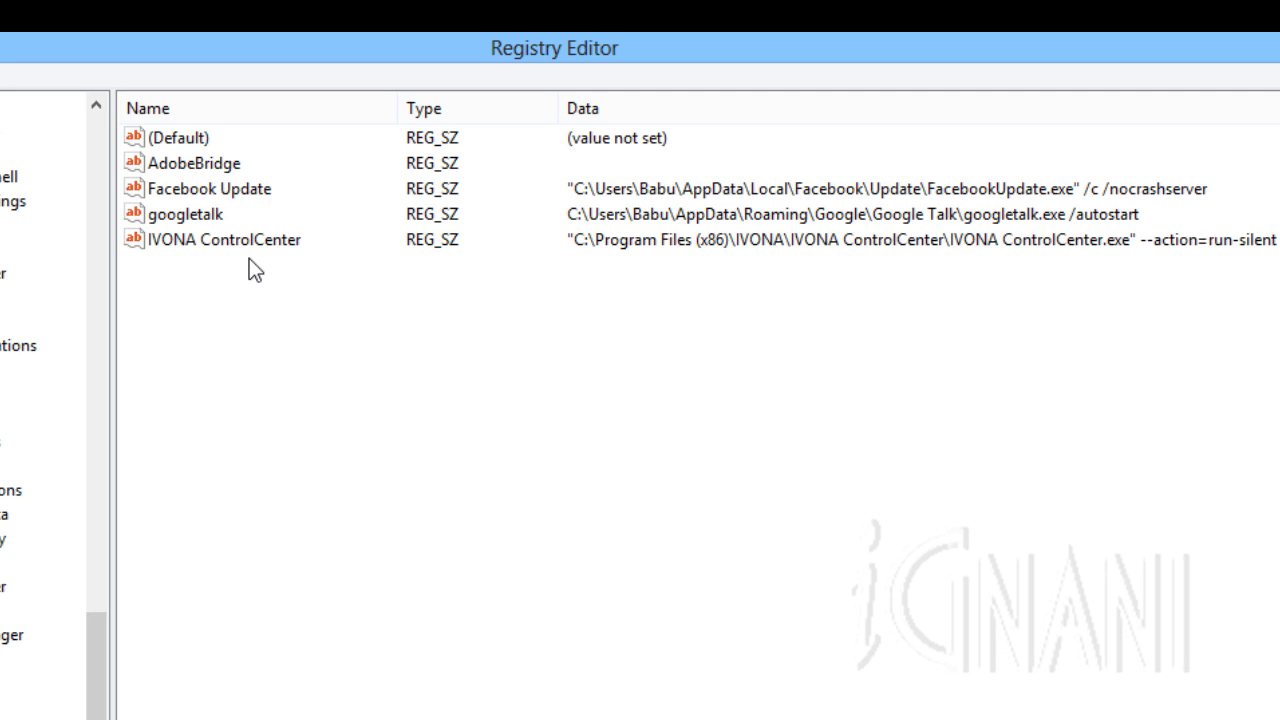
mouse_move(260, 248)
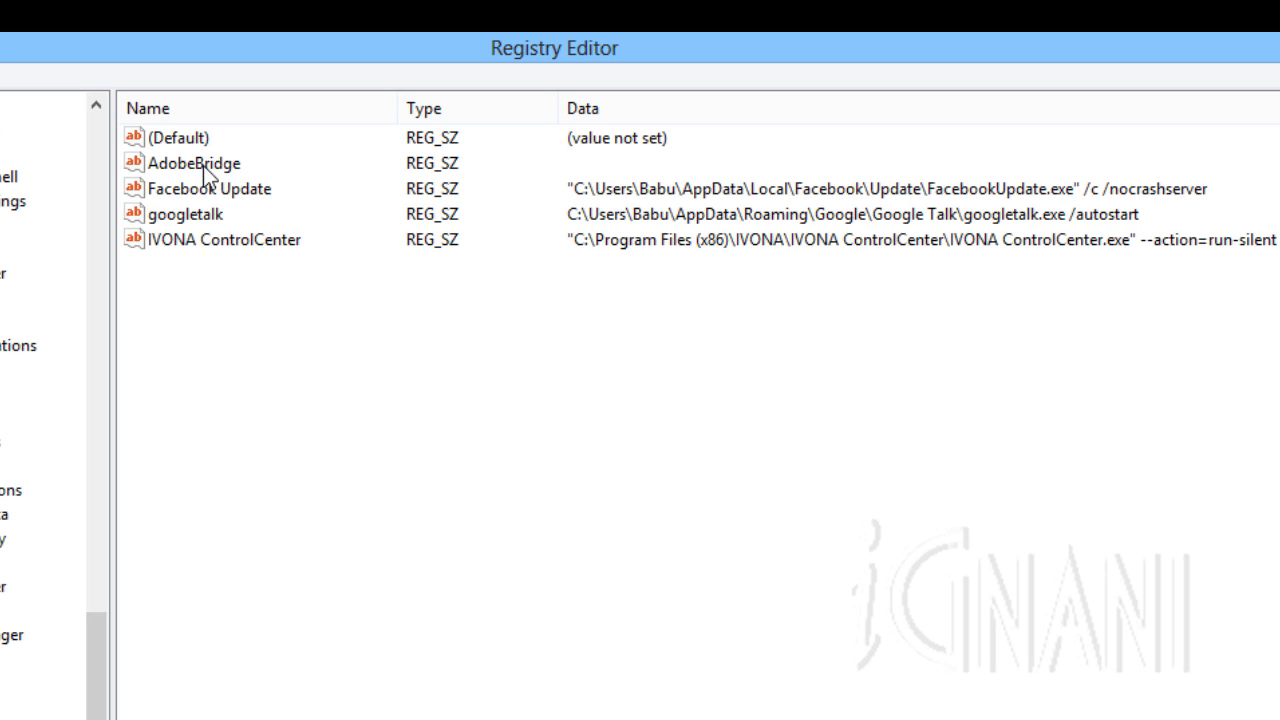
Delete the IVONA ControlCenter value from the Run key and confirm
right_click(224, 240)
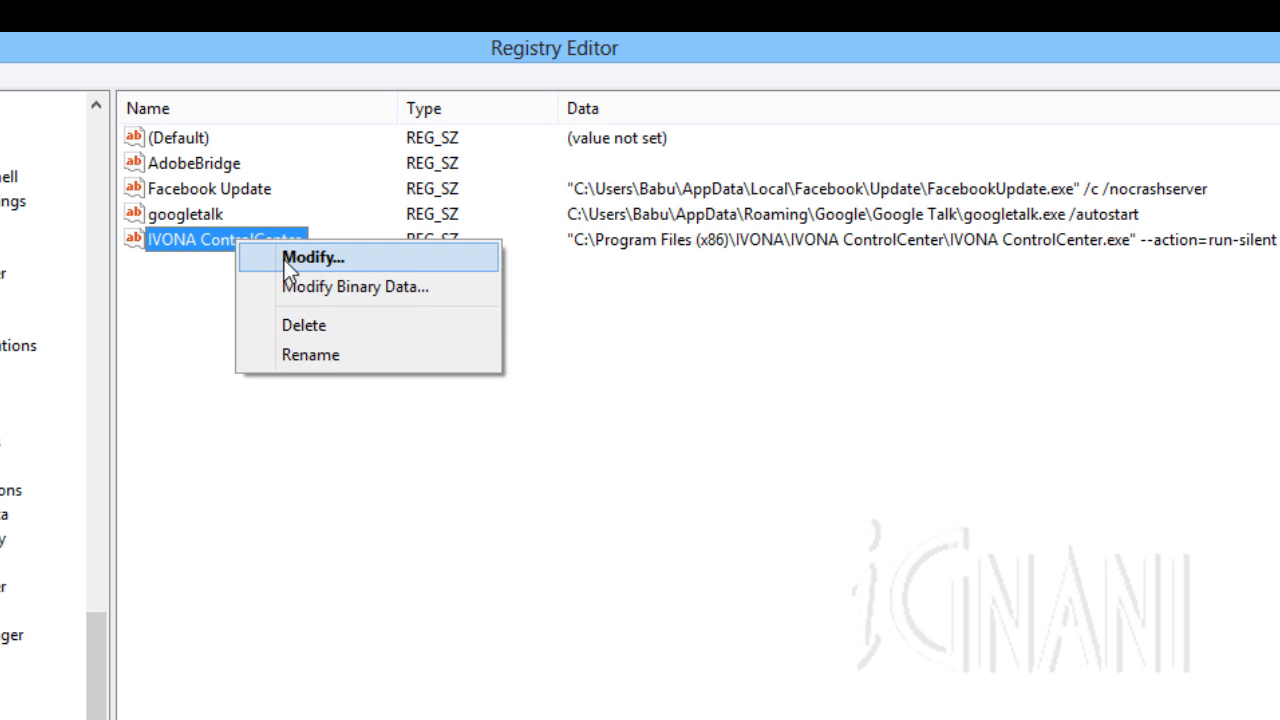
left_click(304, 324)
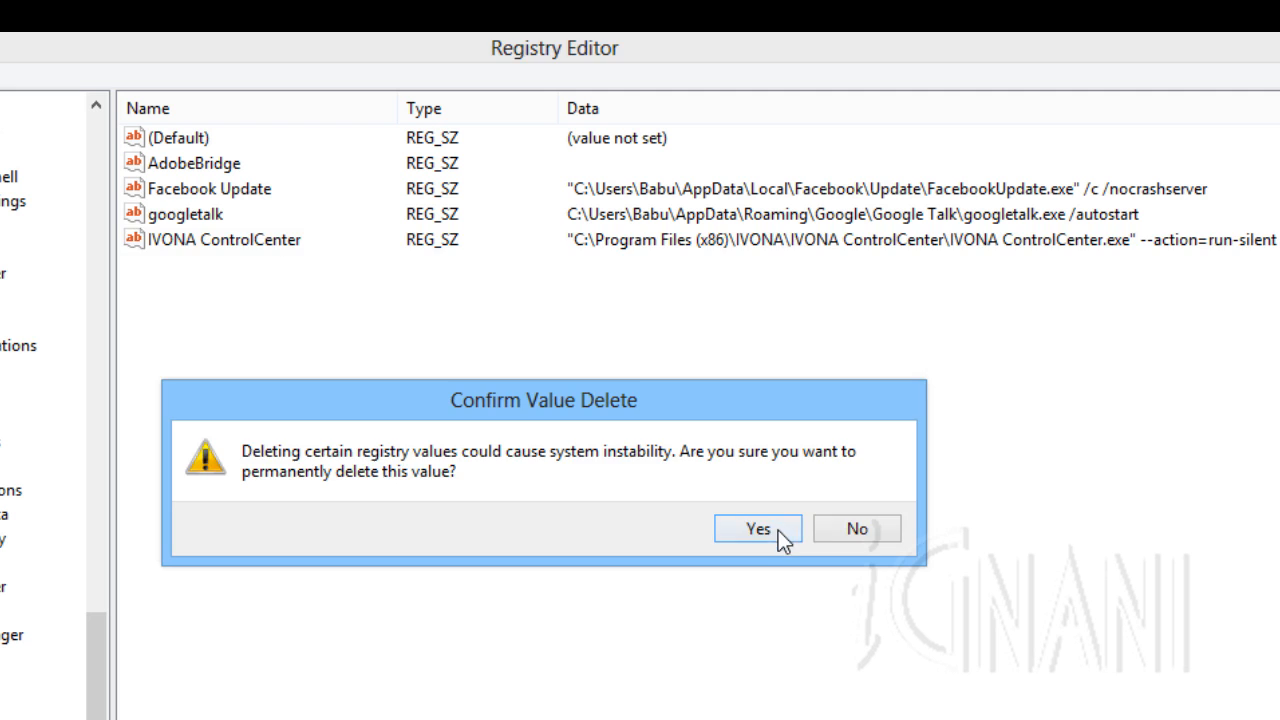
left_click(760, 528)
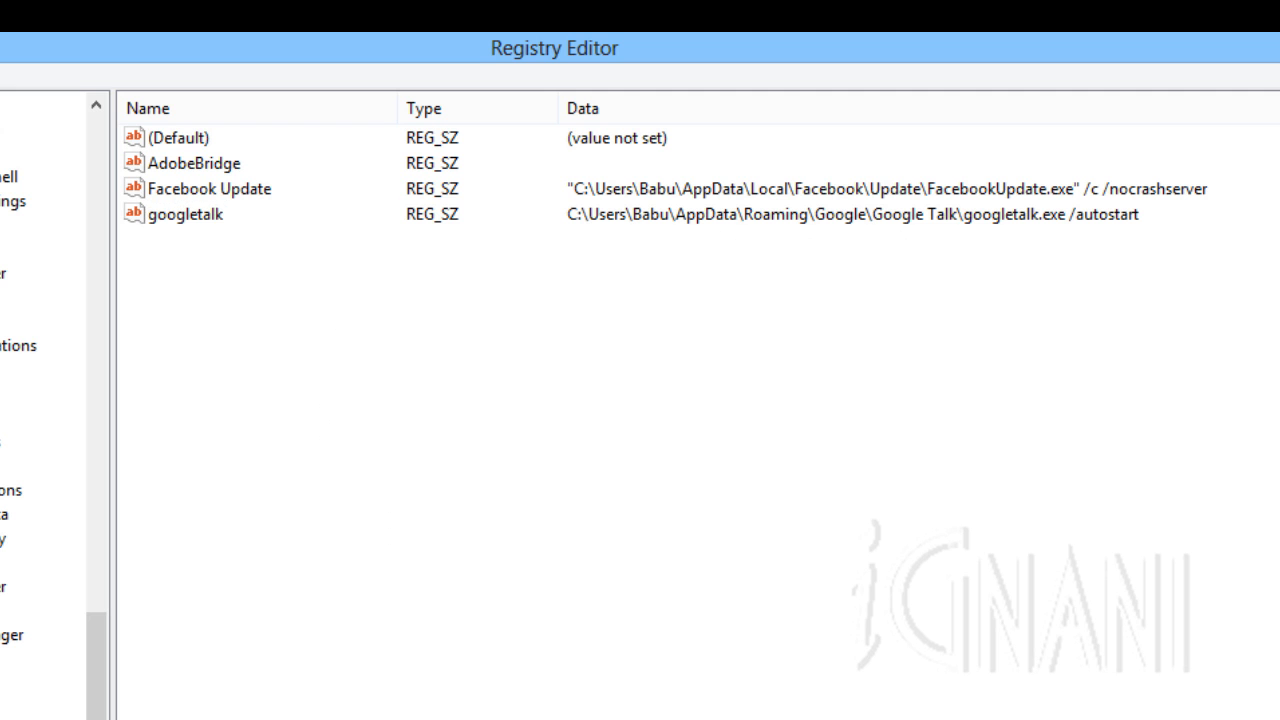
mouse_move(210, 228)
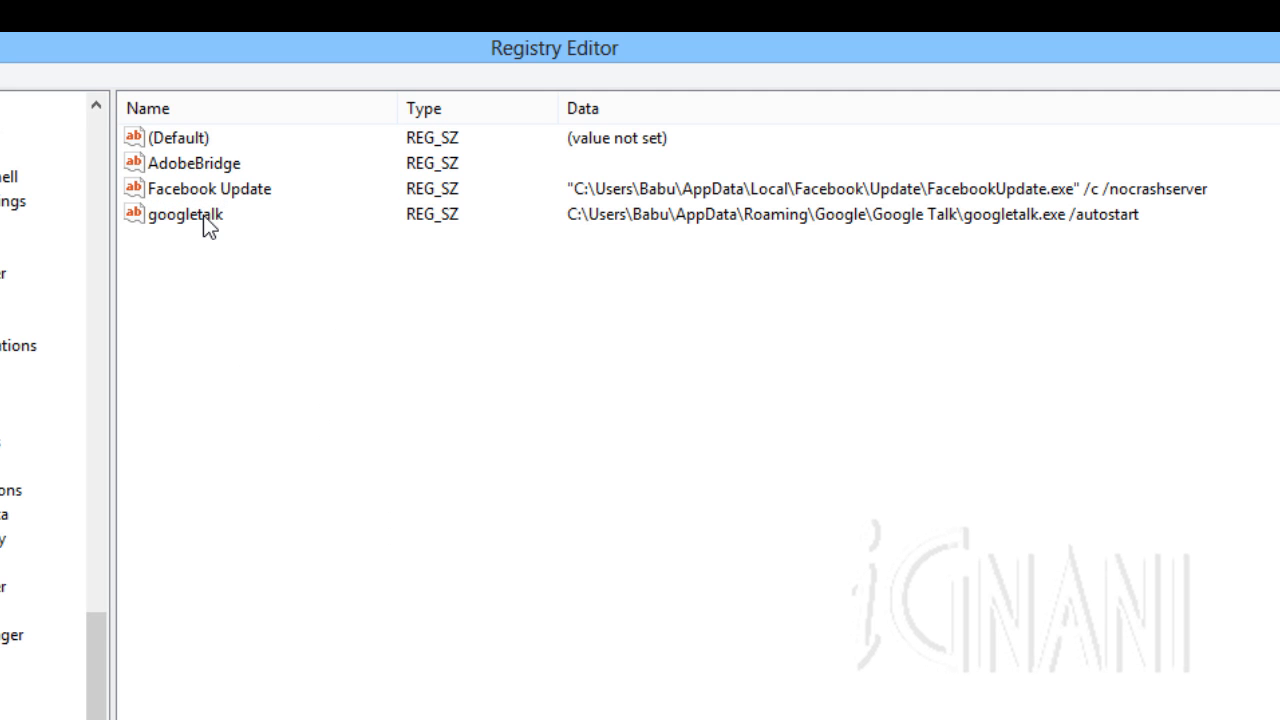
mouse_move(288, 248)
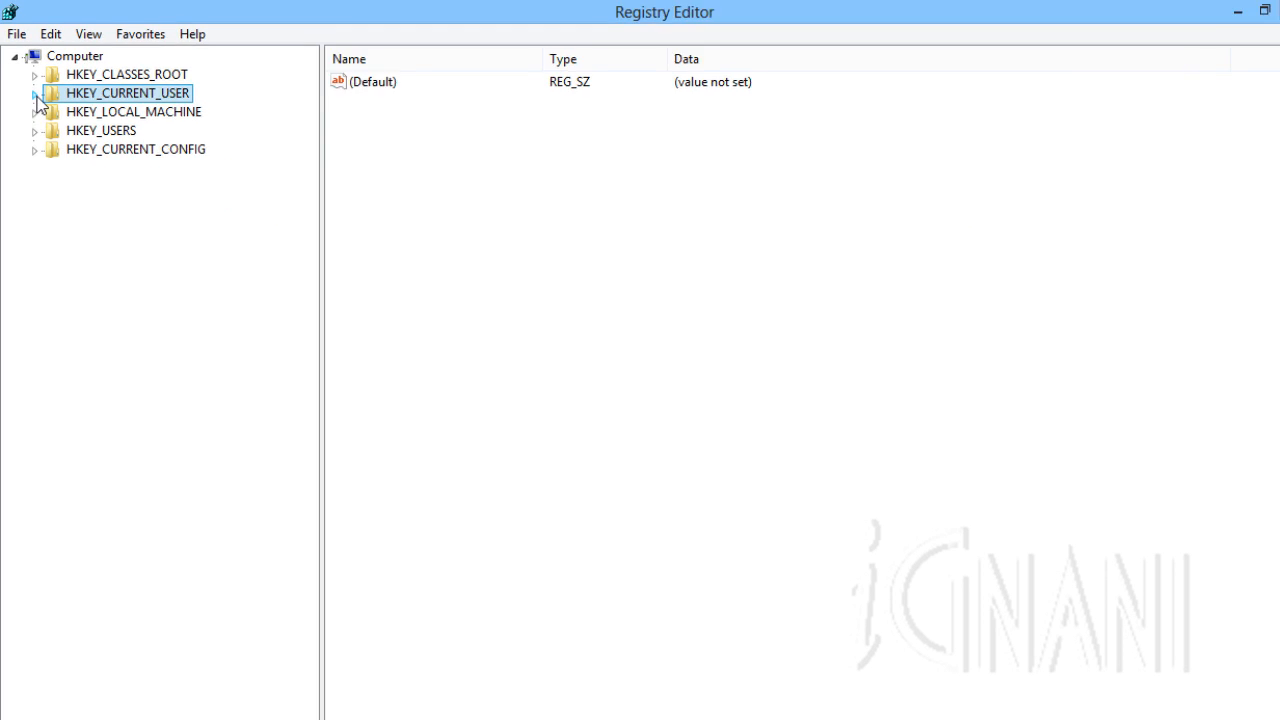
Navigate HKEY_LOCAL_MACHINE > SOFTWARE > Microsoft > Windows > CurrentVersion to the machine-wide Run key
left_click(36, 112)
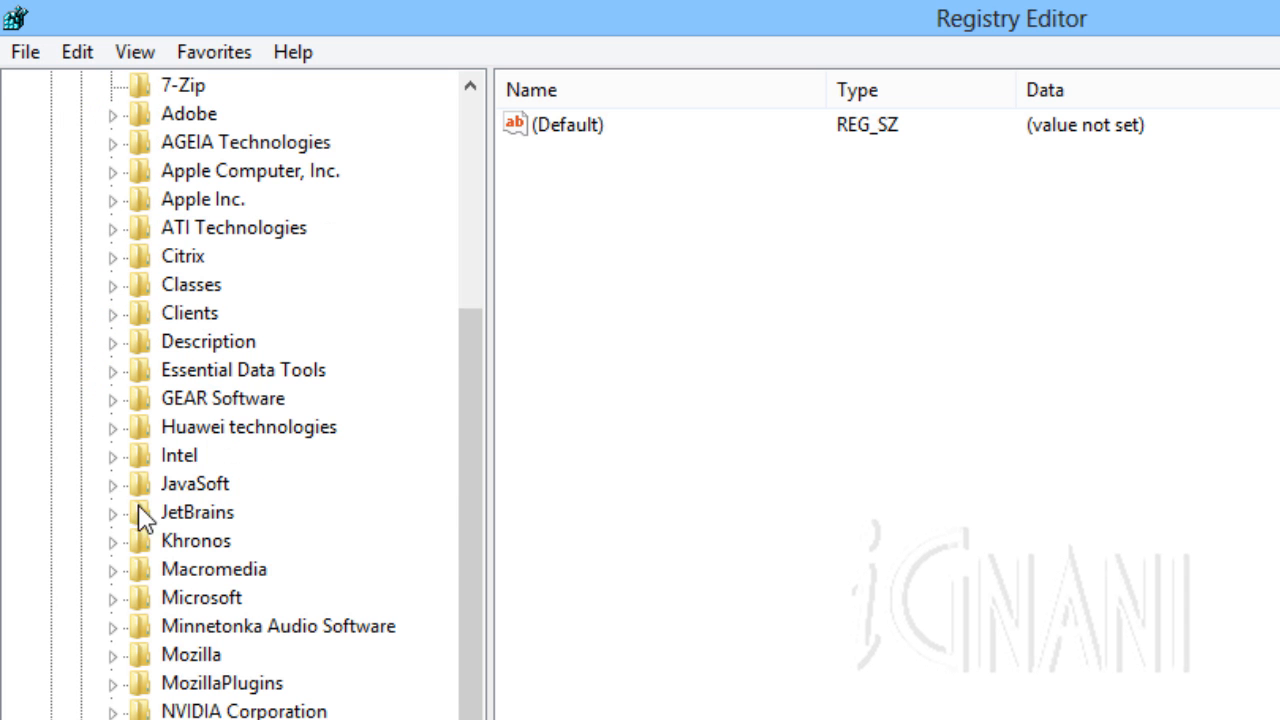
scroll("down", 3)
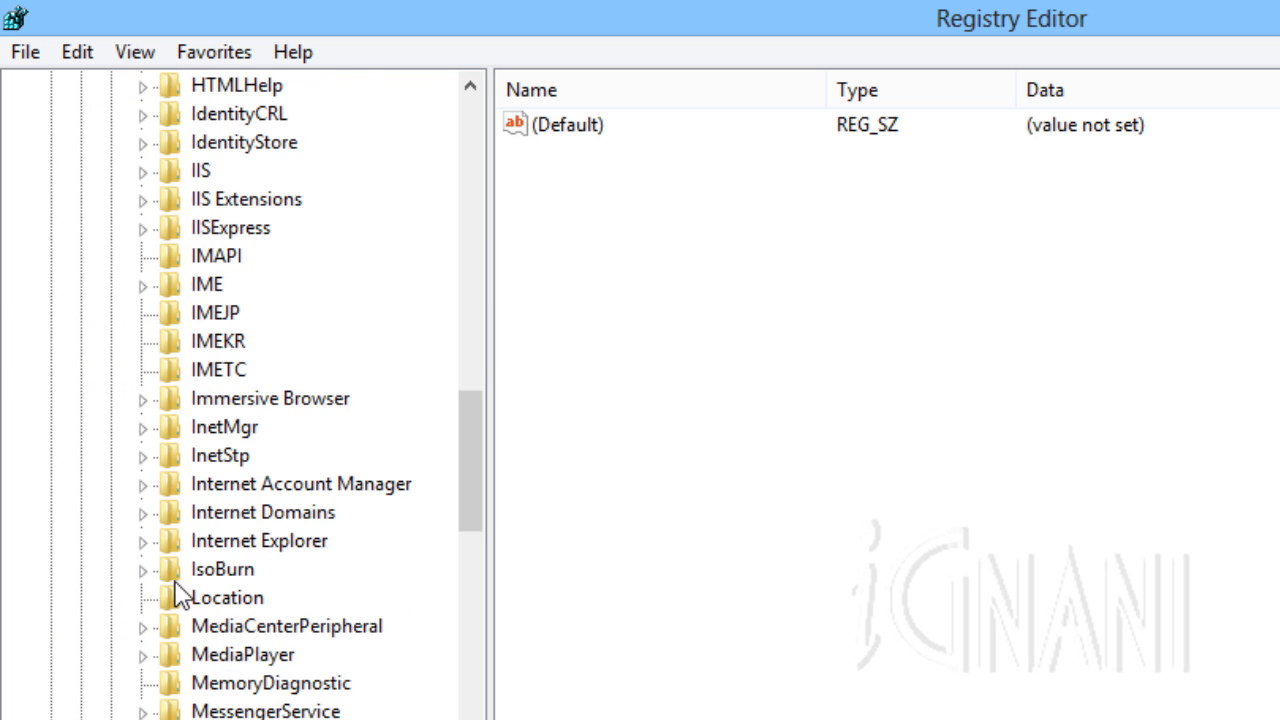
scroll("down", 3)
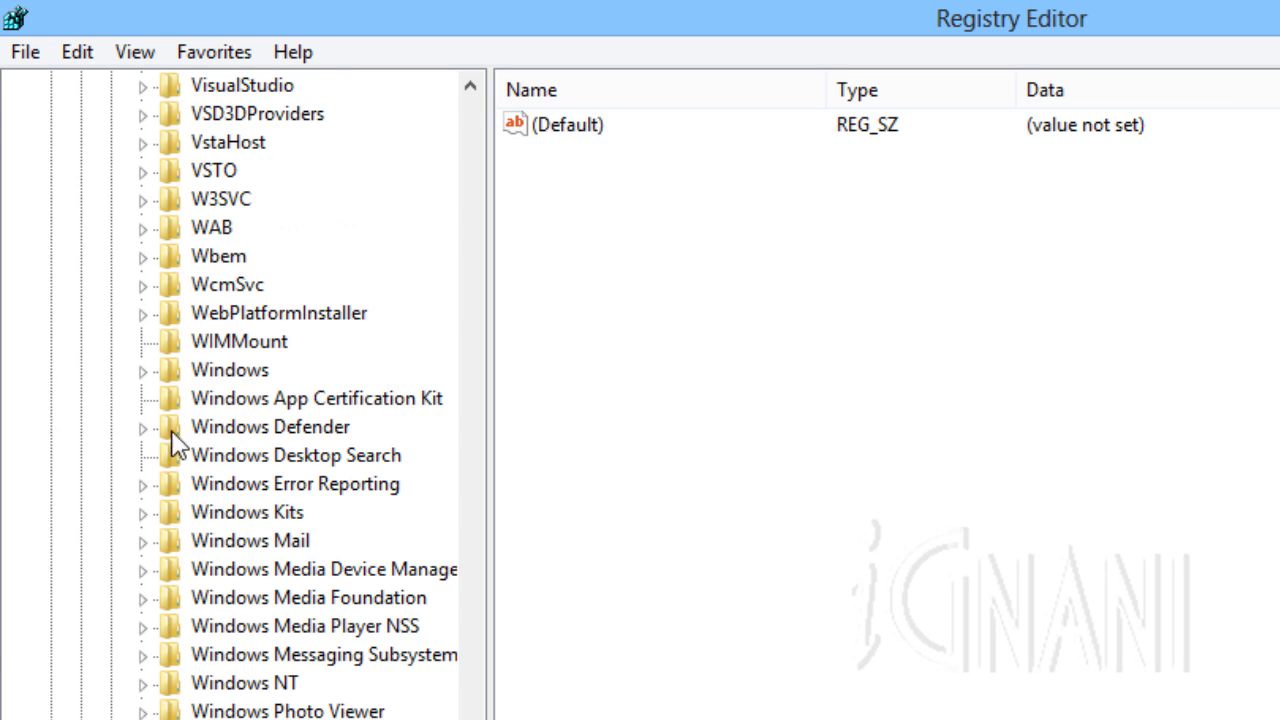
left_click(144, 370)
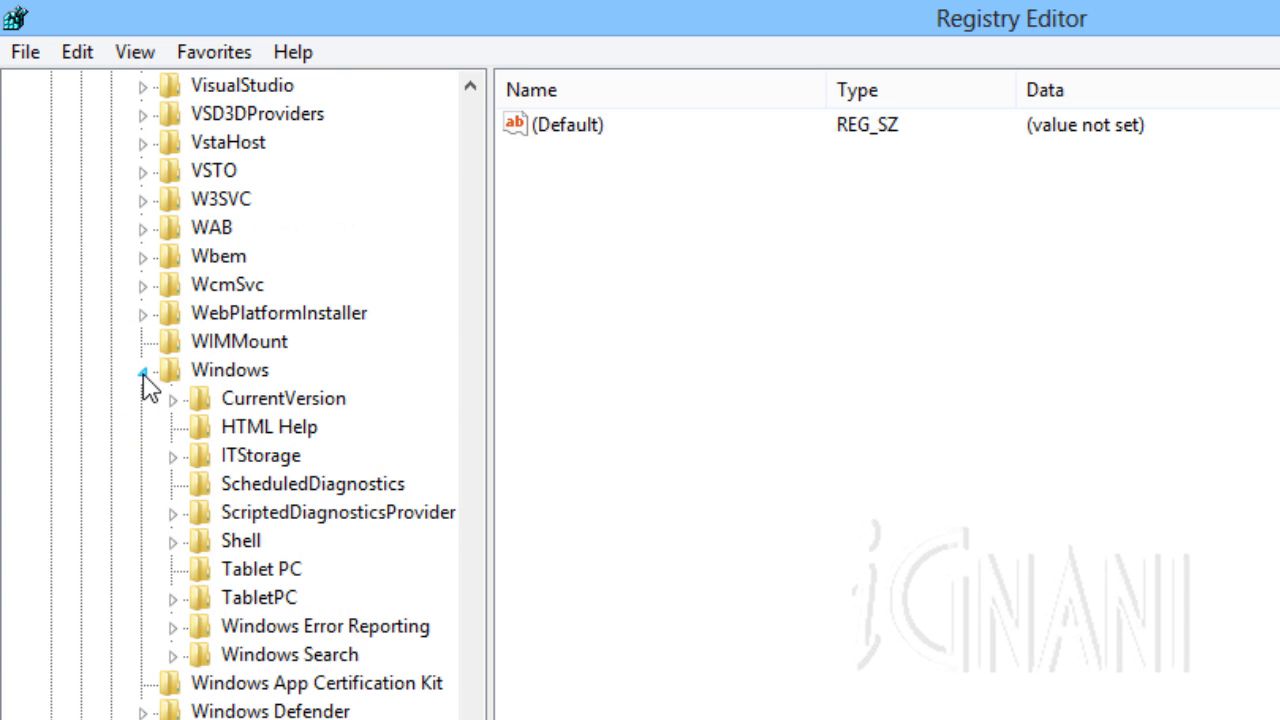
left_click(176, 398)
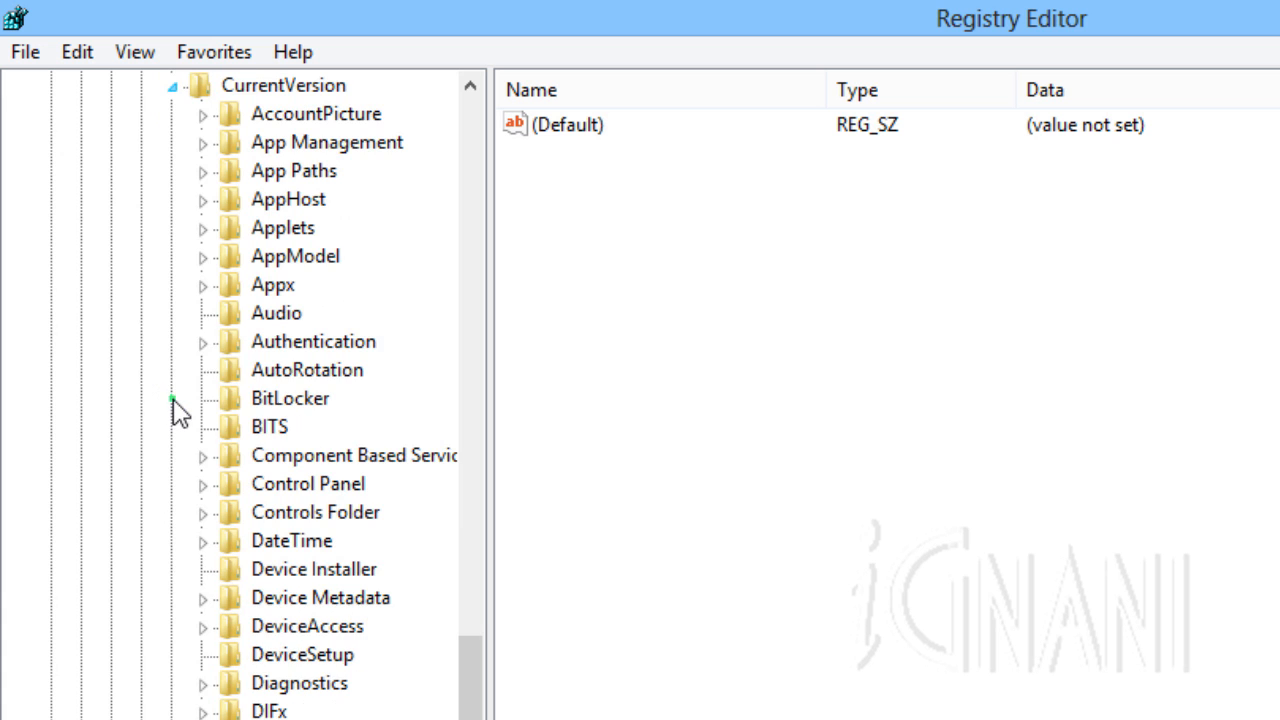
scroll("down", 3)
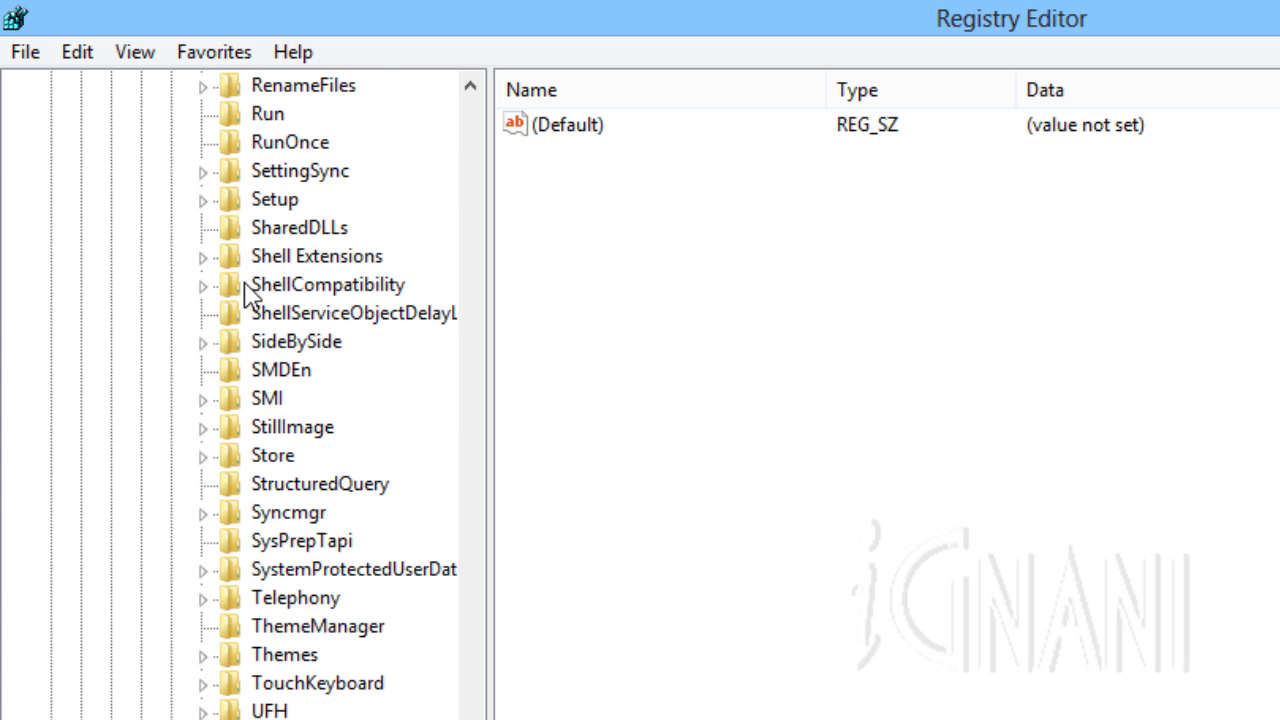
left_click(266, 112)
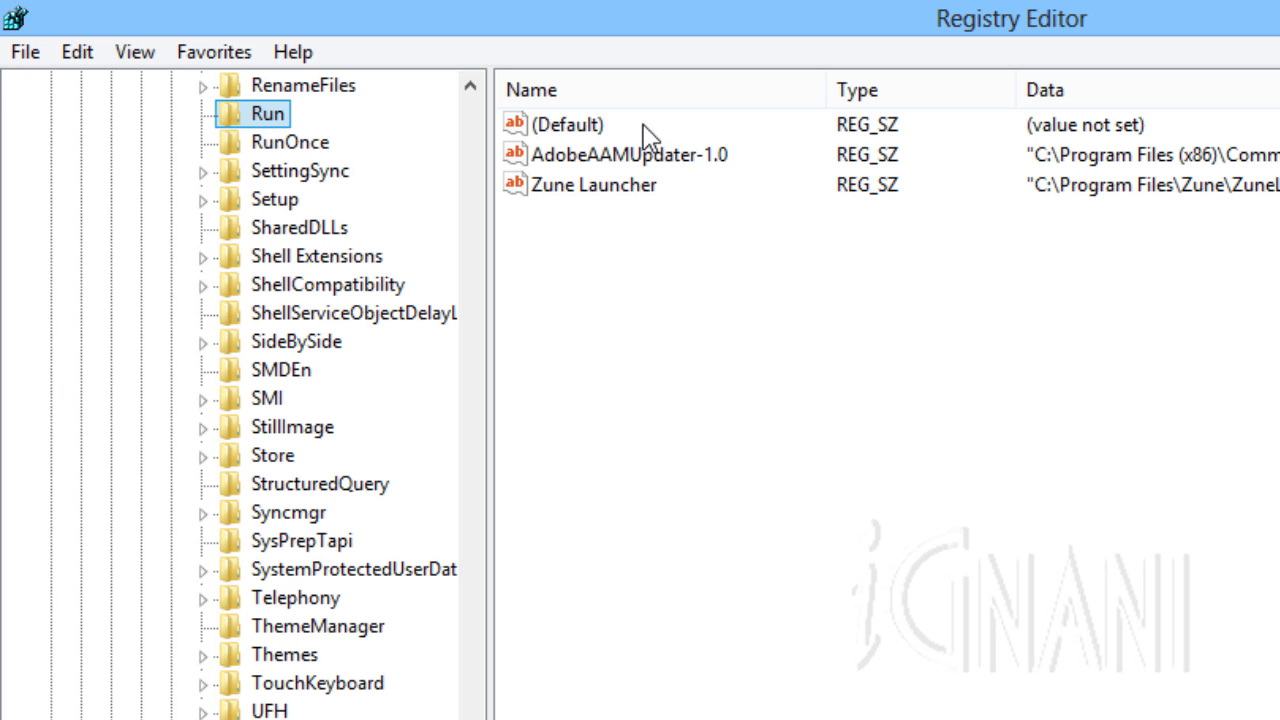
mouse_move(652, 200)
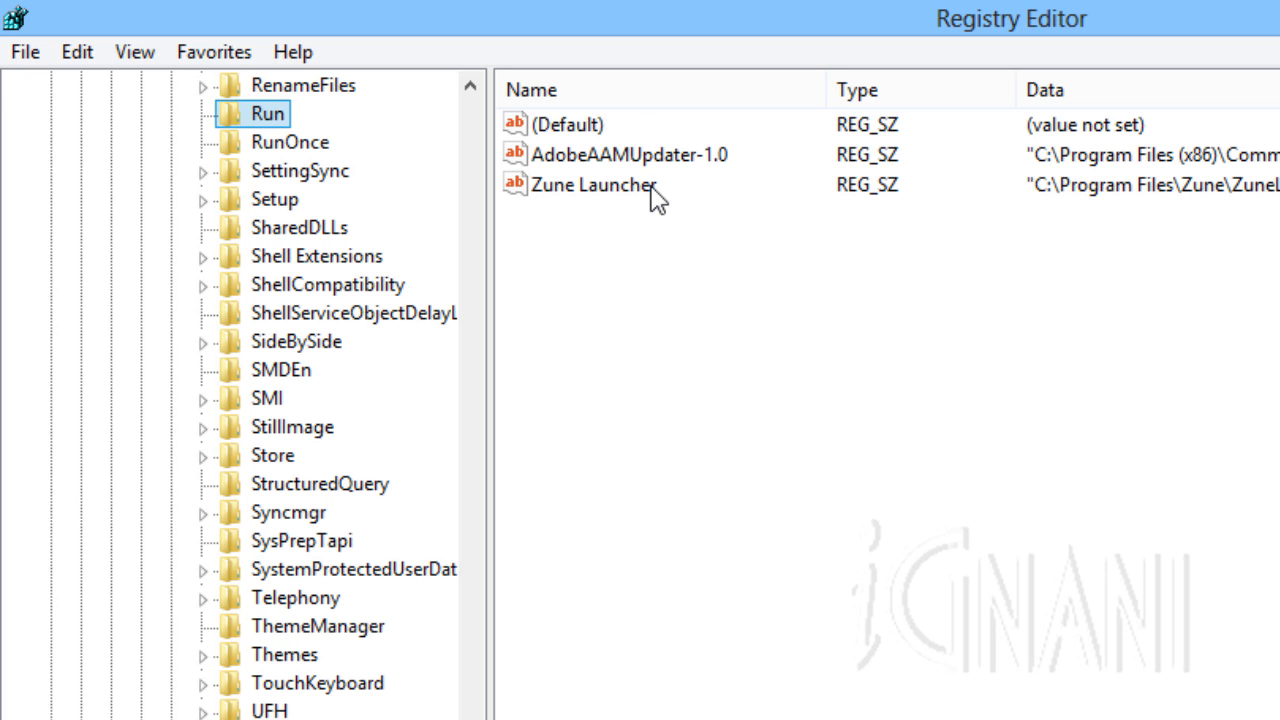